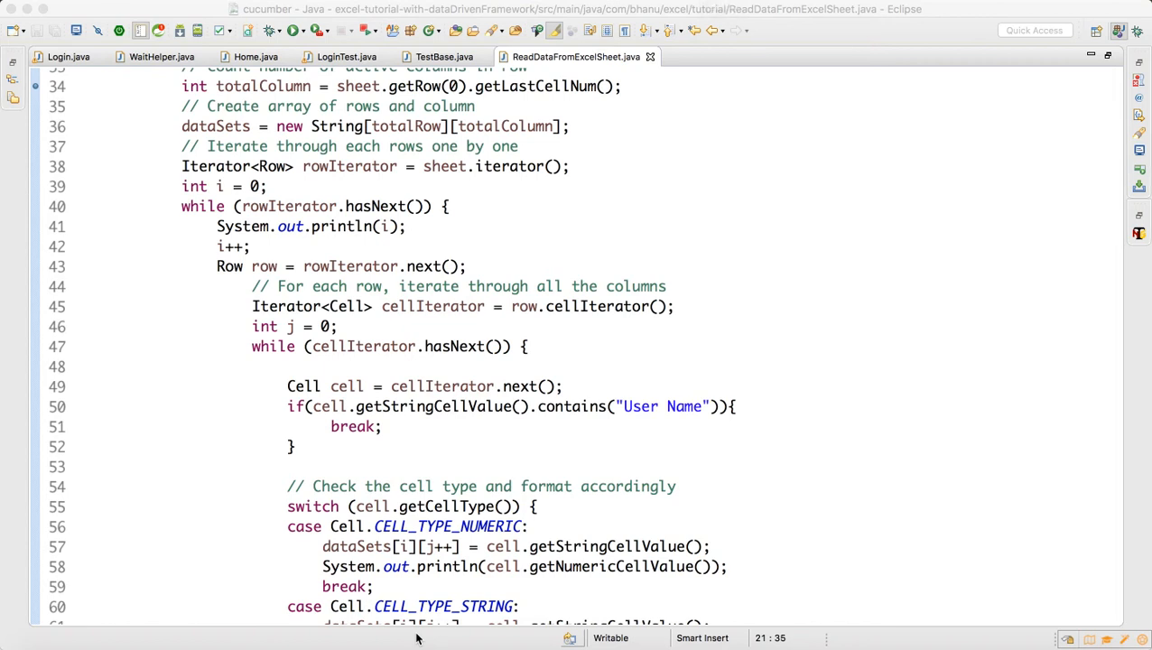
pyautogui.moveTo(487, 524)
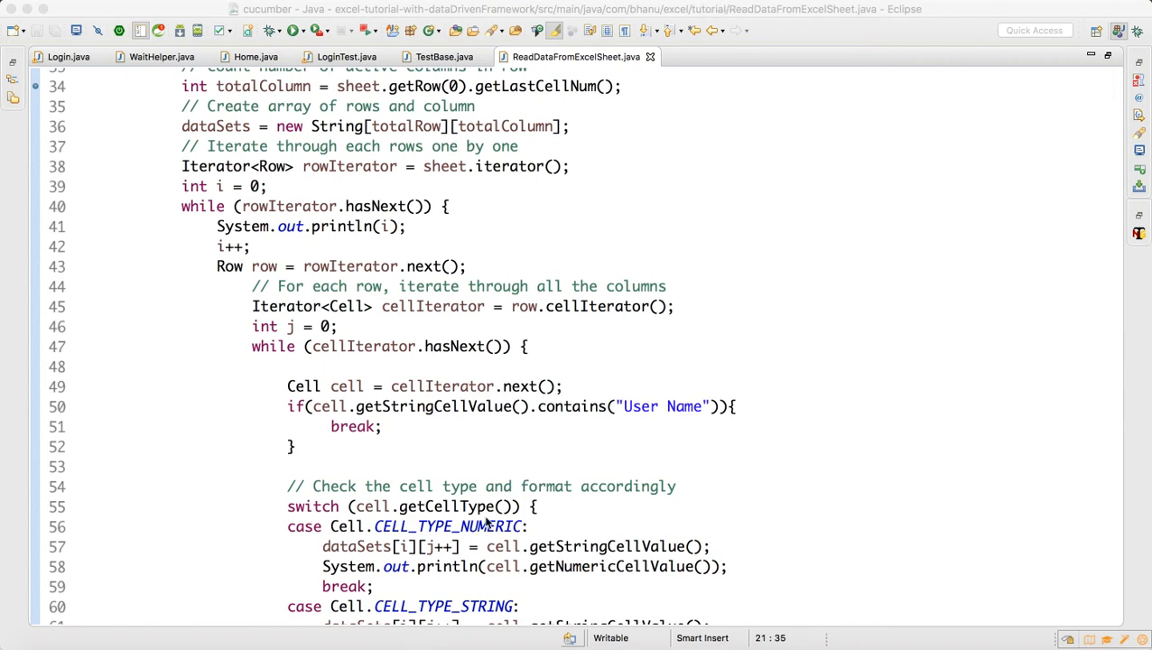
pyautogui.moveTo(486, 490)
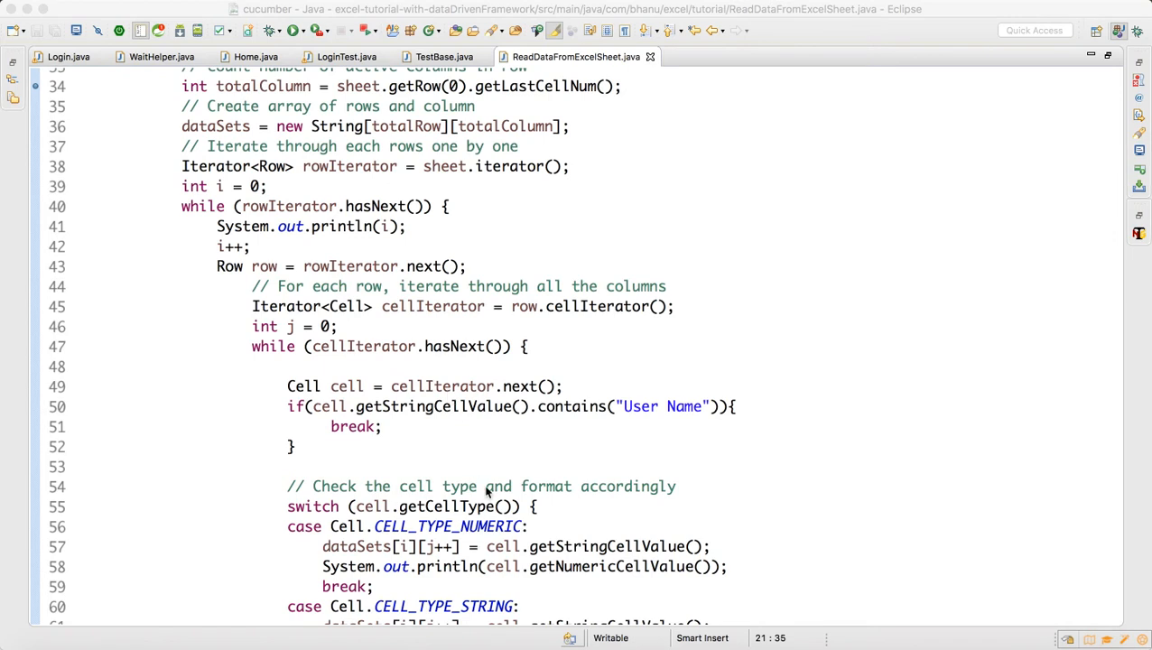
# Review getExcelData's row and cell-iteration loops and locate the i++ statement
pyautogui.click(551, 636)
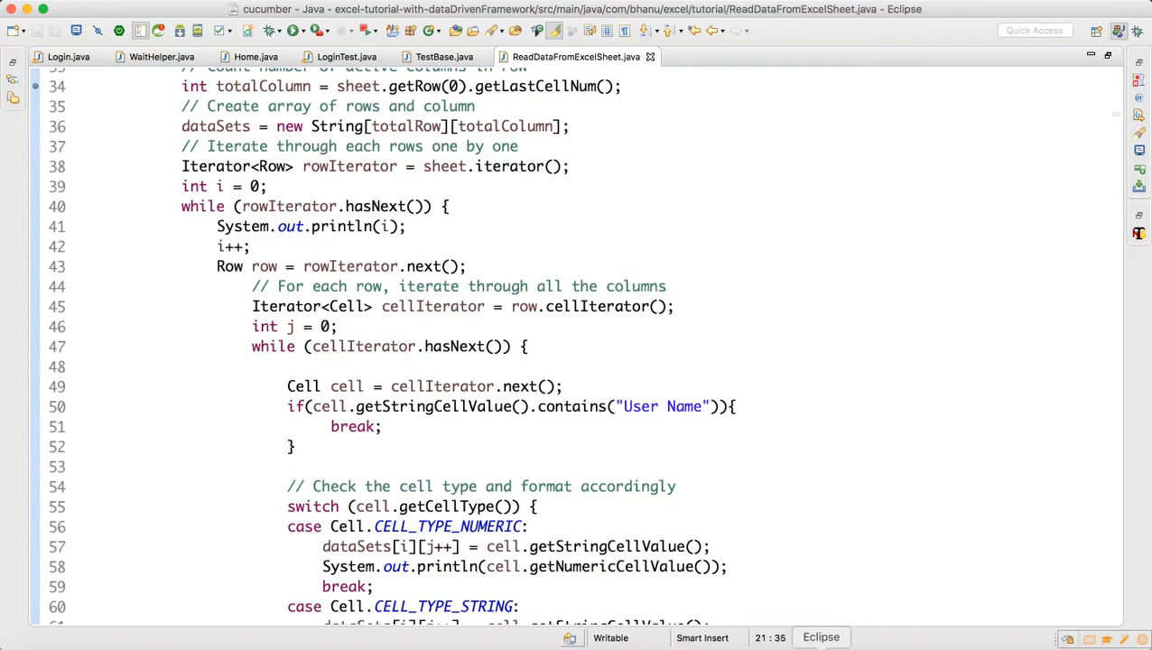
pyautogui.click(447, 206)
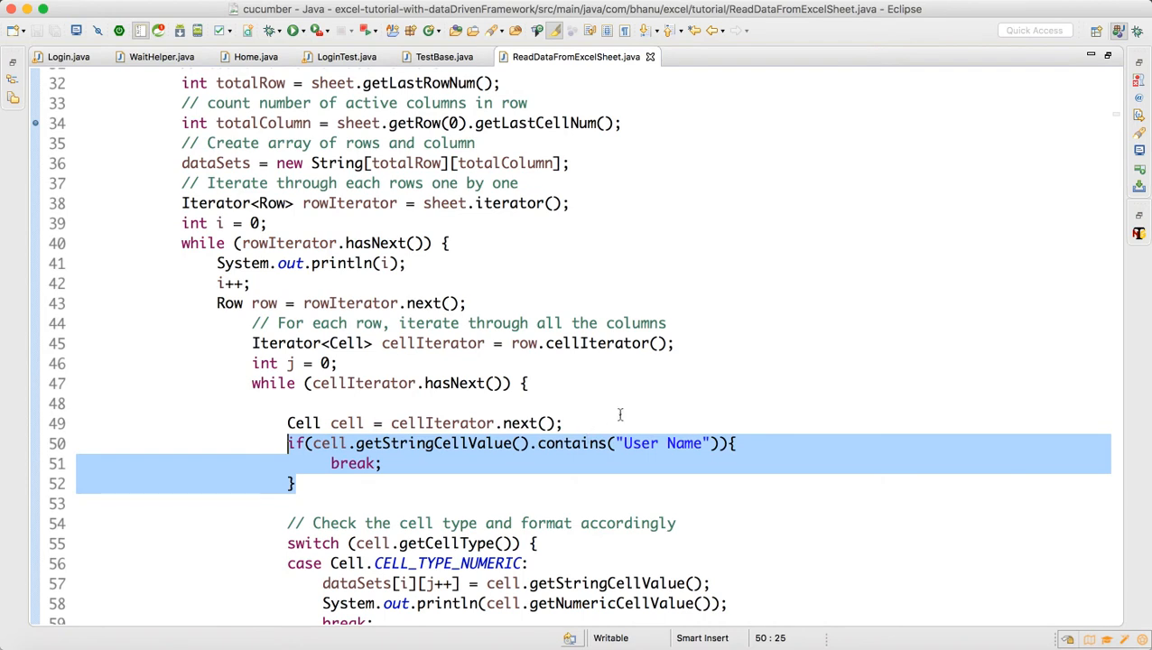
pyautogui.click(217, 283)
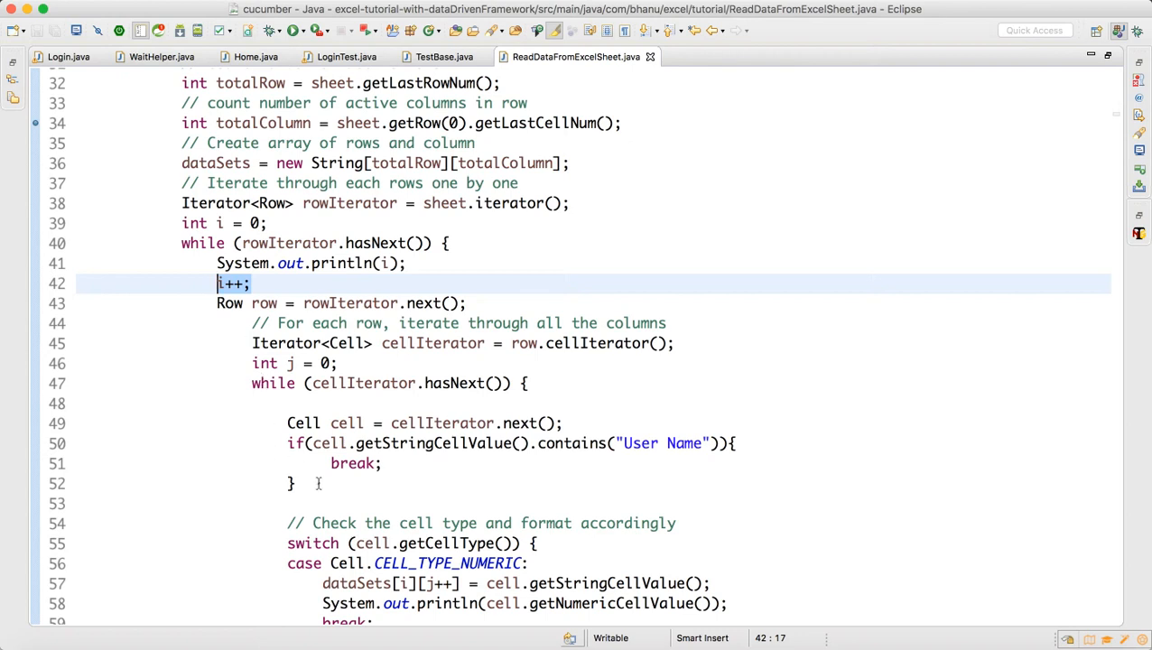
pyautogui.moveTo(251, 383); pyautogui.dragTo(296, 483)
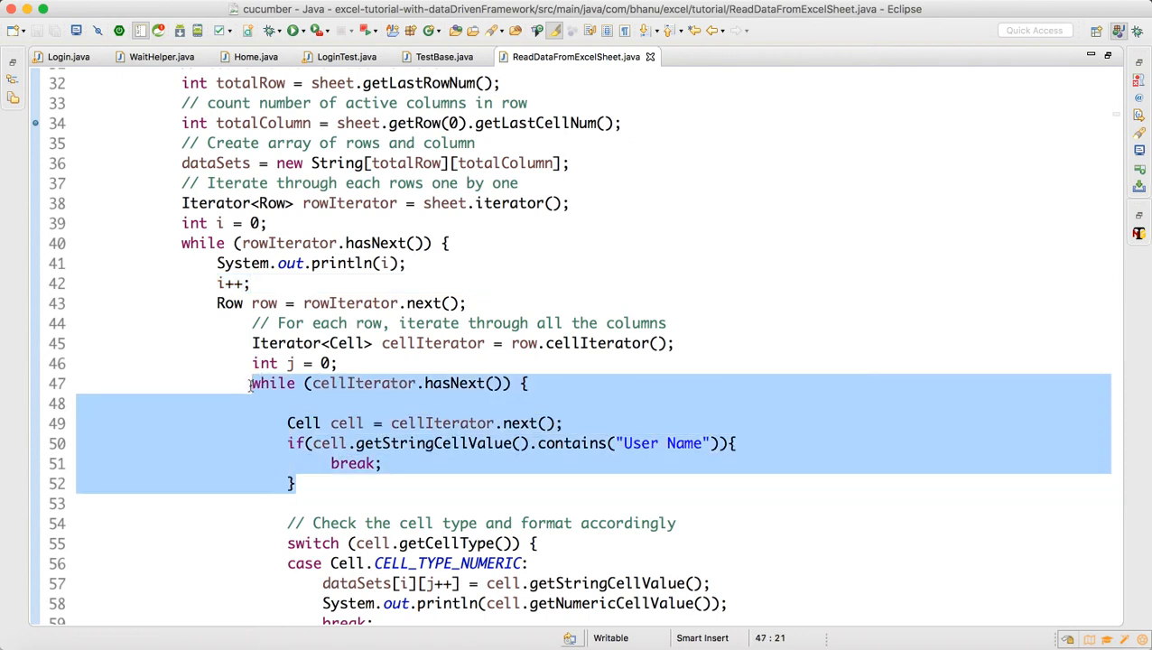
pyautogui.scroll(-3)
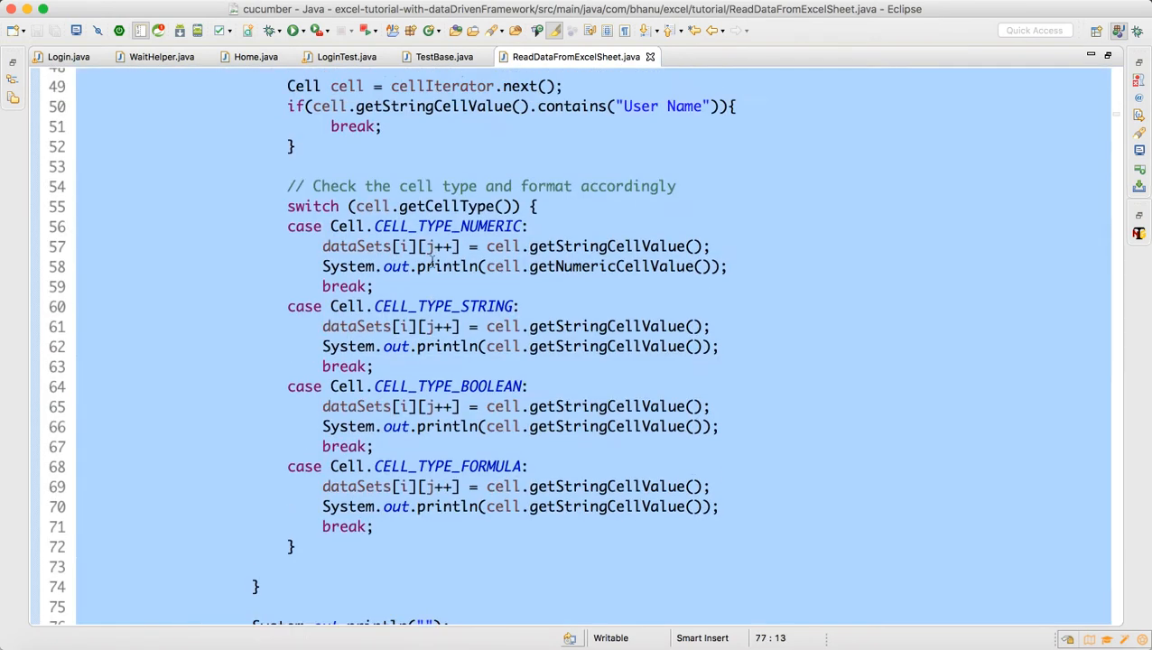
pyautogui.scroll(3)
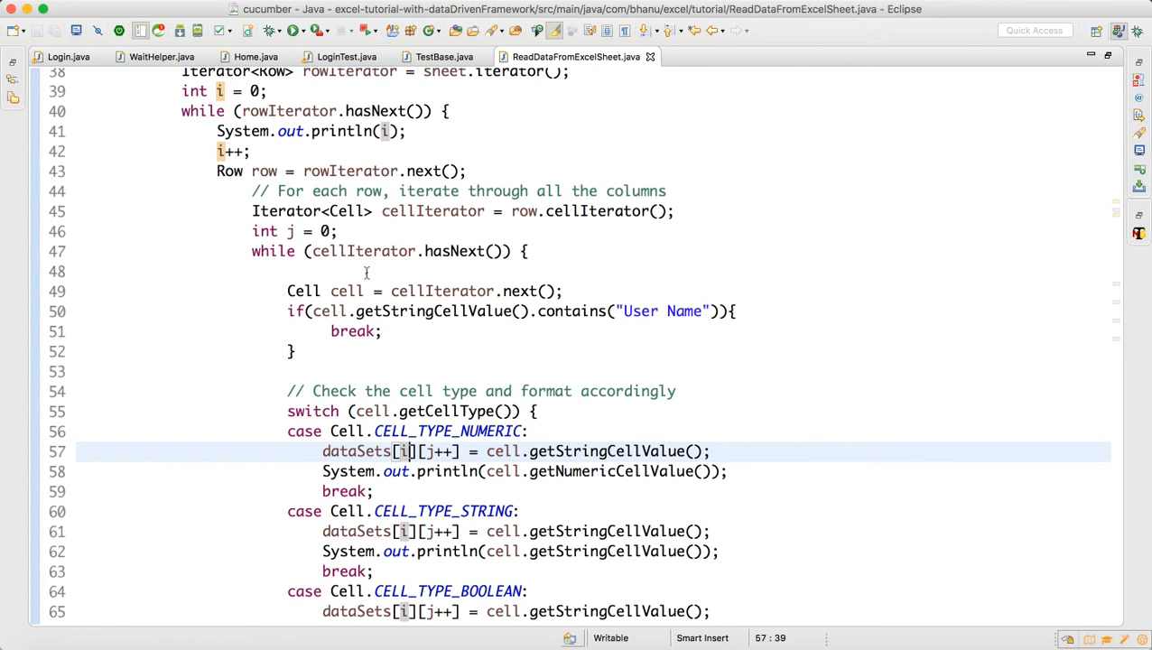
pyautogui.click(255, 151)
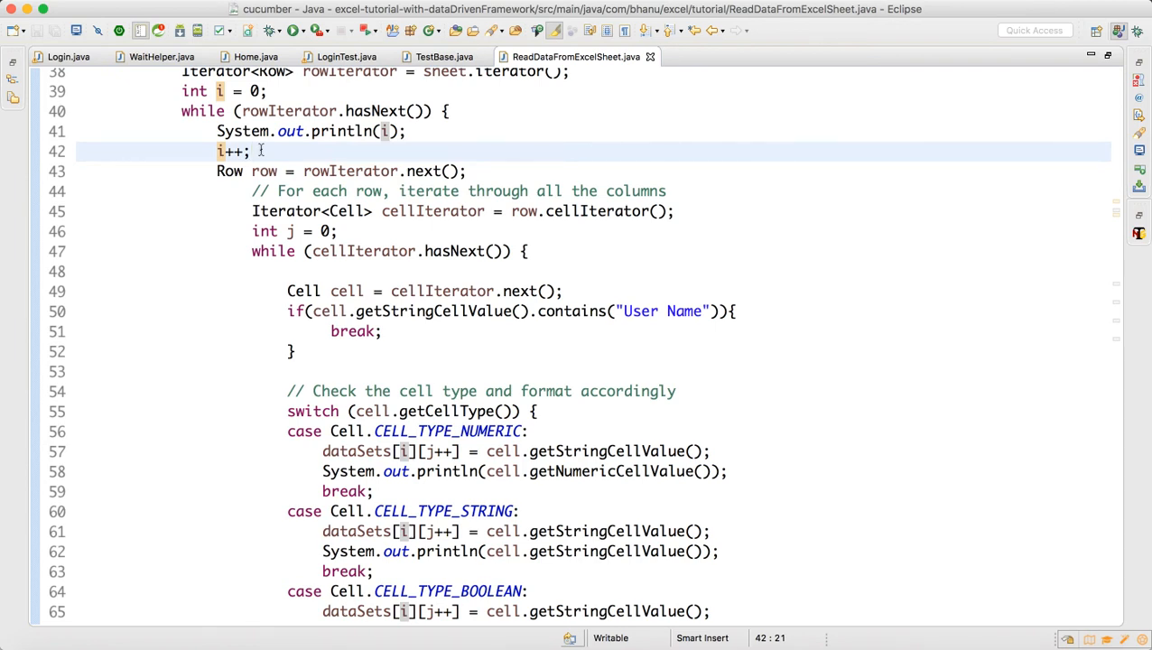
pyautogui.scroll(3)
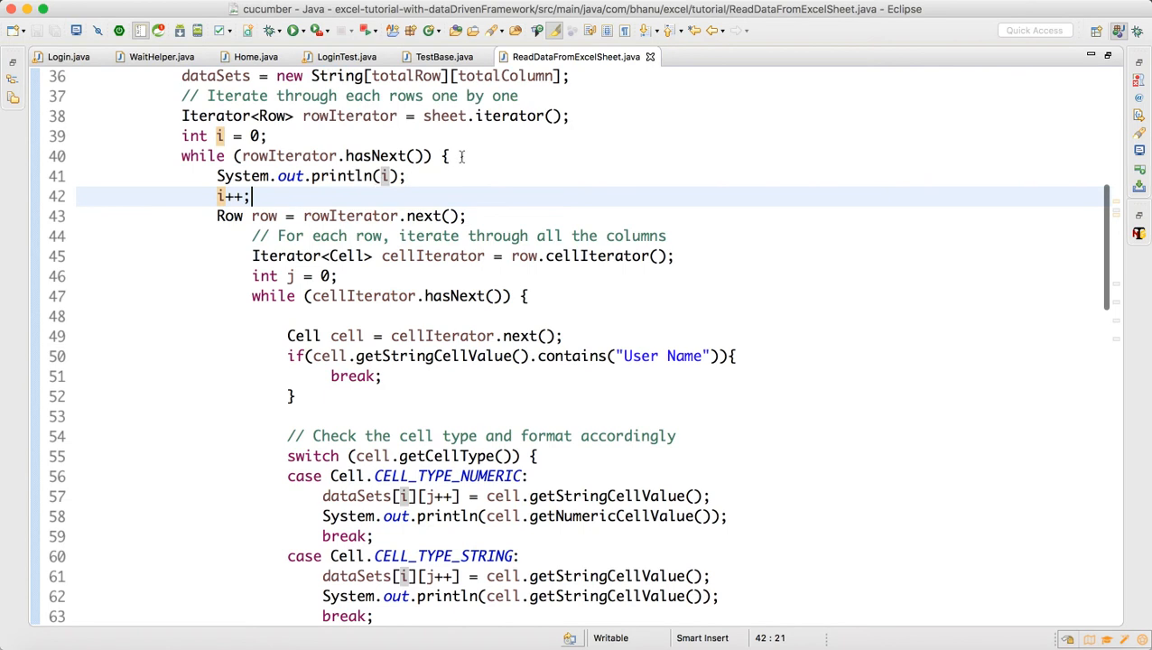
pyautogui.scroll(-3)
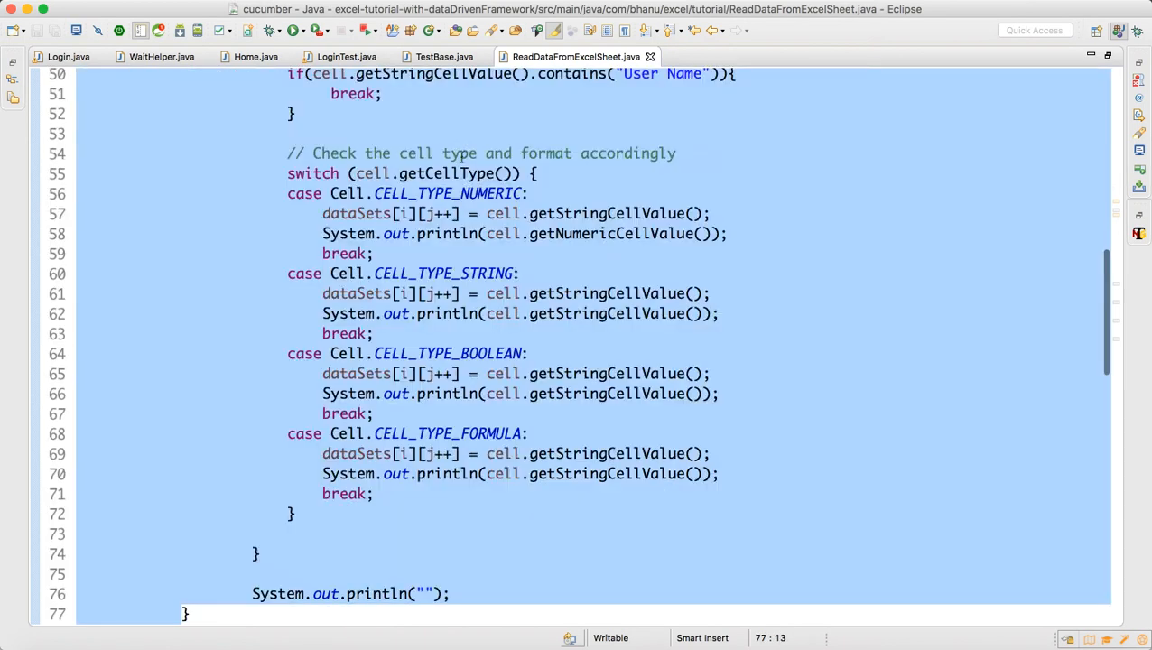
pyautogui.scroll(3)
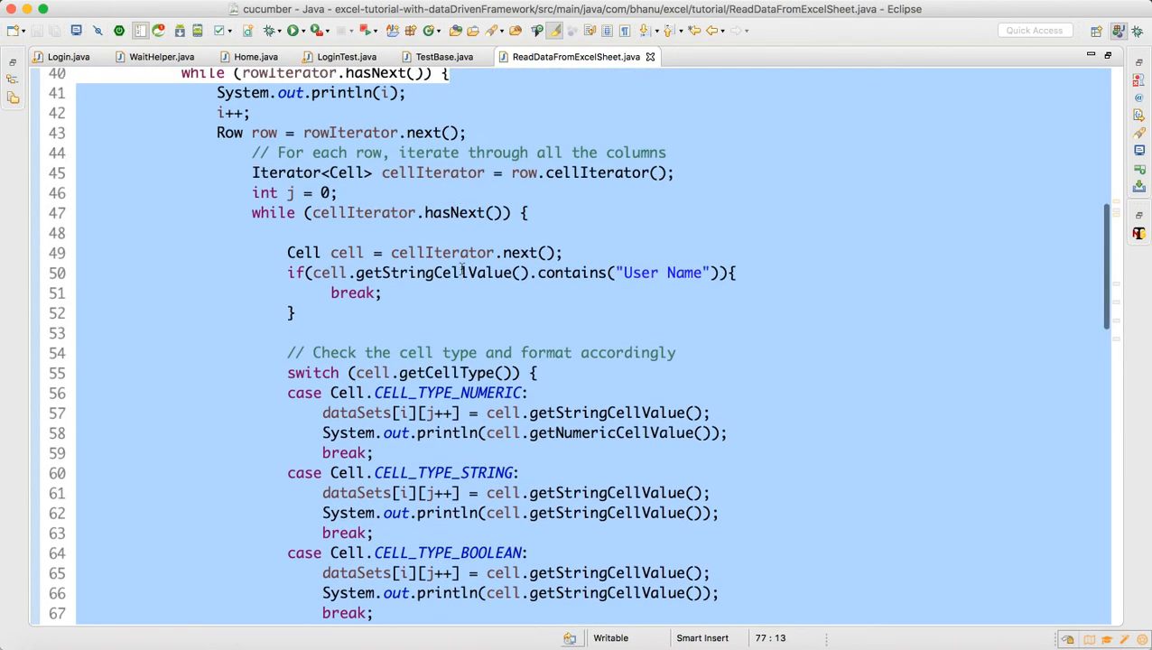
pyautogui.scroll(3)
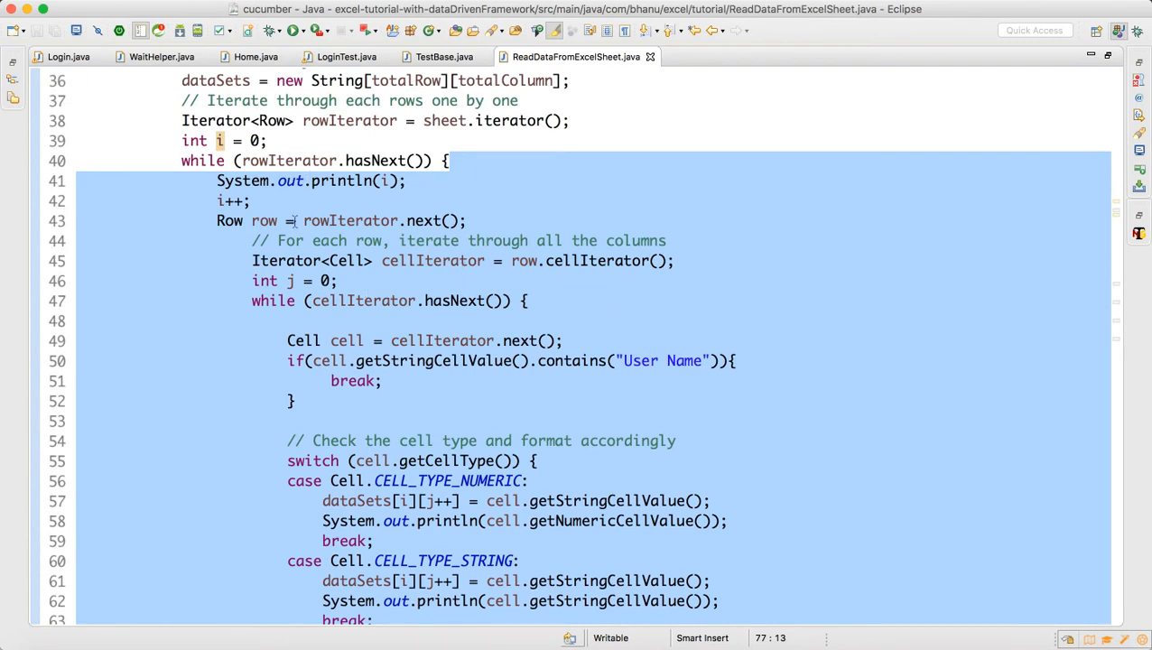
# Move i++ after System.out.println("") at the end of the row loop and save
pyautogui.click(230, 201)
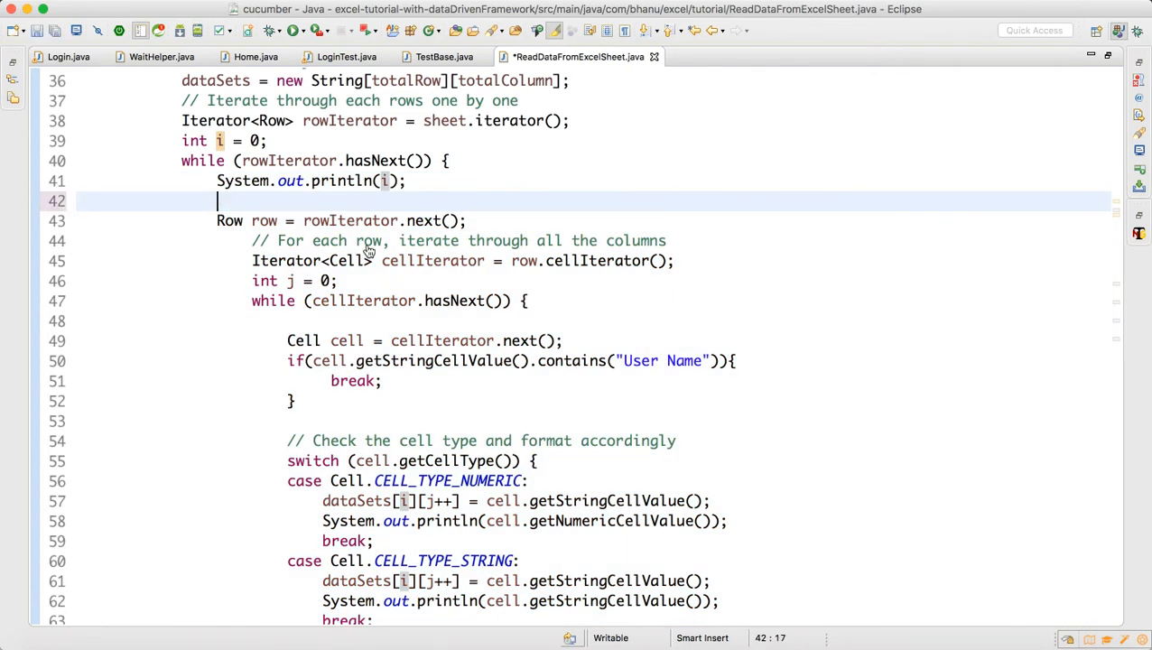
pyautogui.scroll(-3)
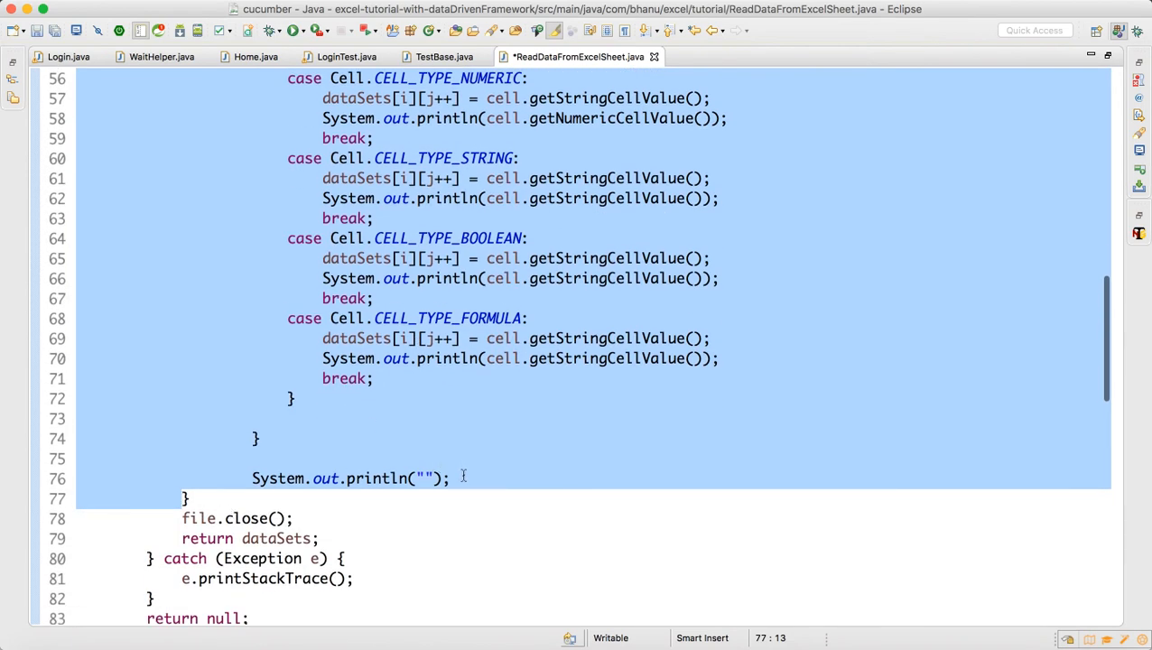
pyautogui.write('i++;')
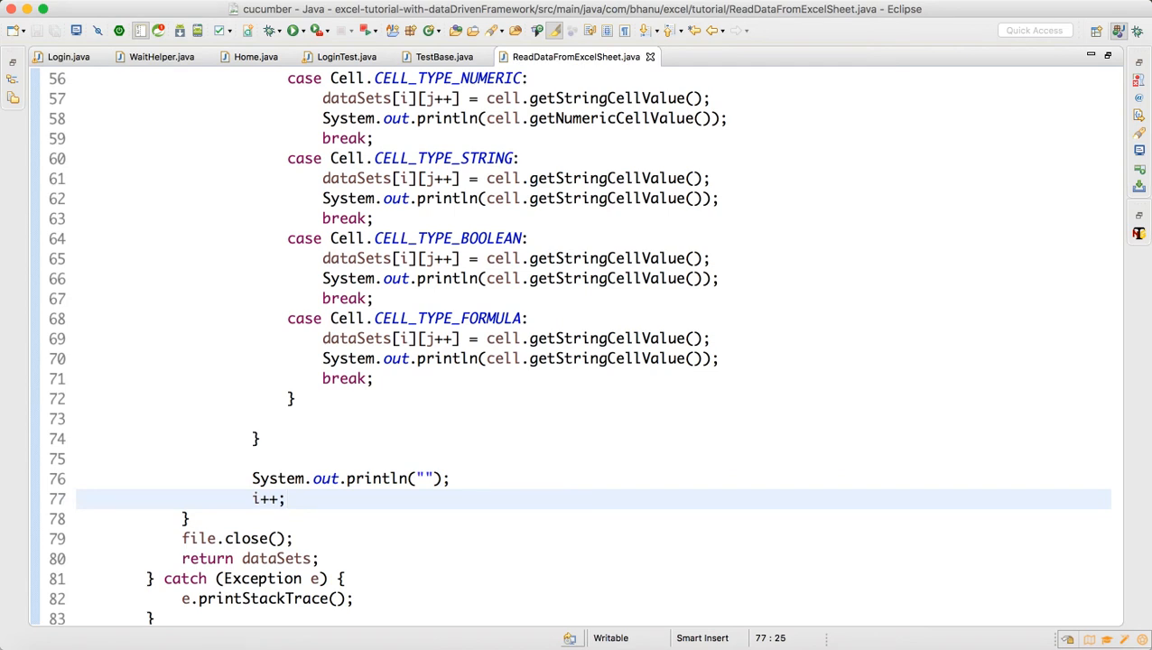
pyautogui.scroll(3)
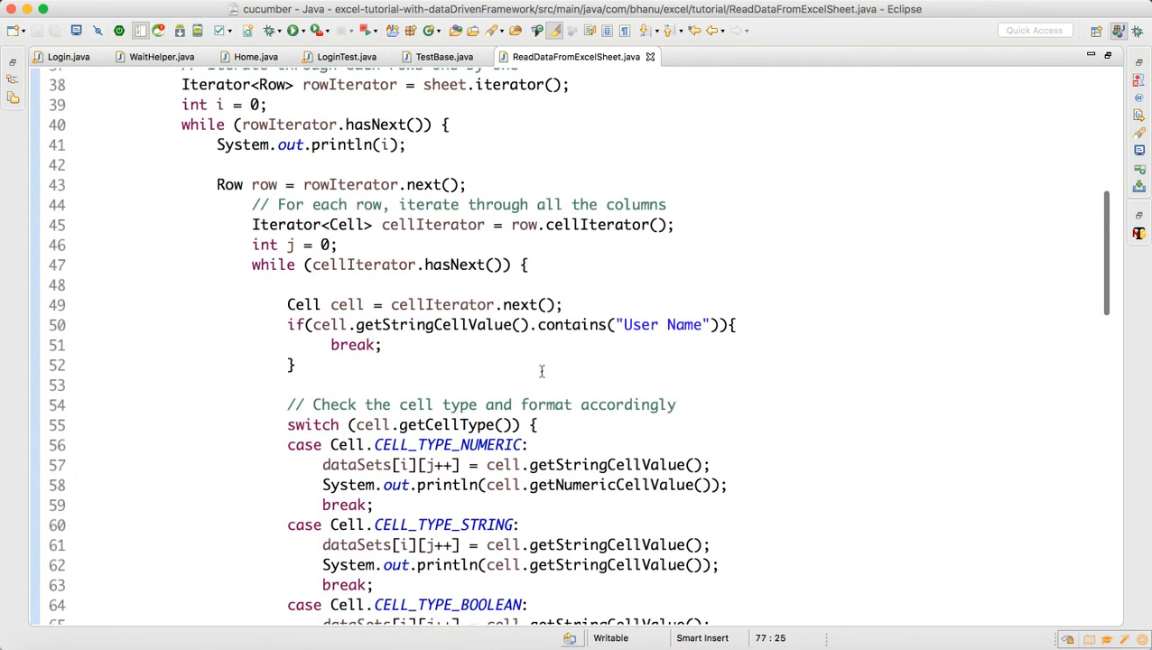
pyautogui.scroll(-3)
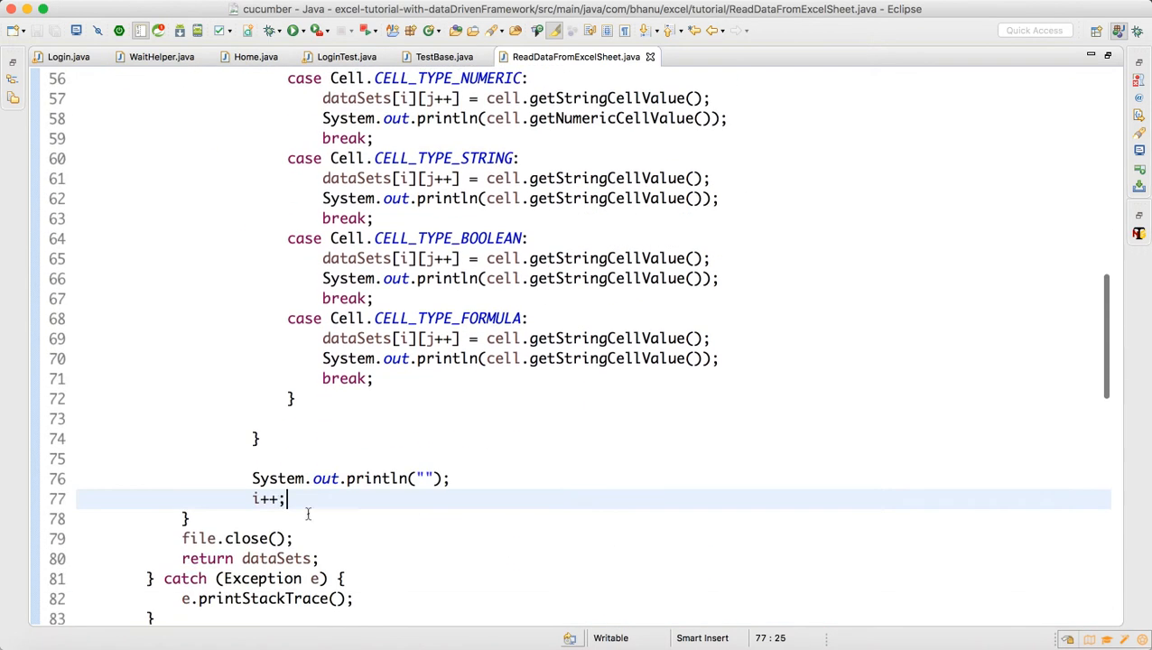
pyautogui.moveTo(390, 432)
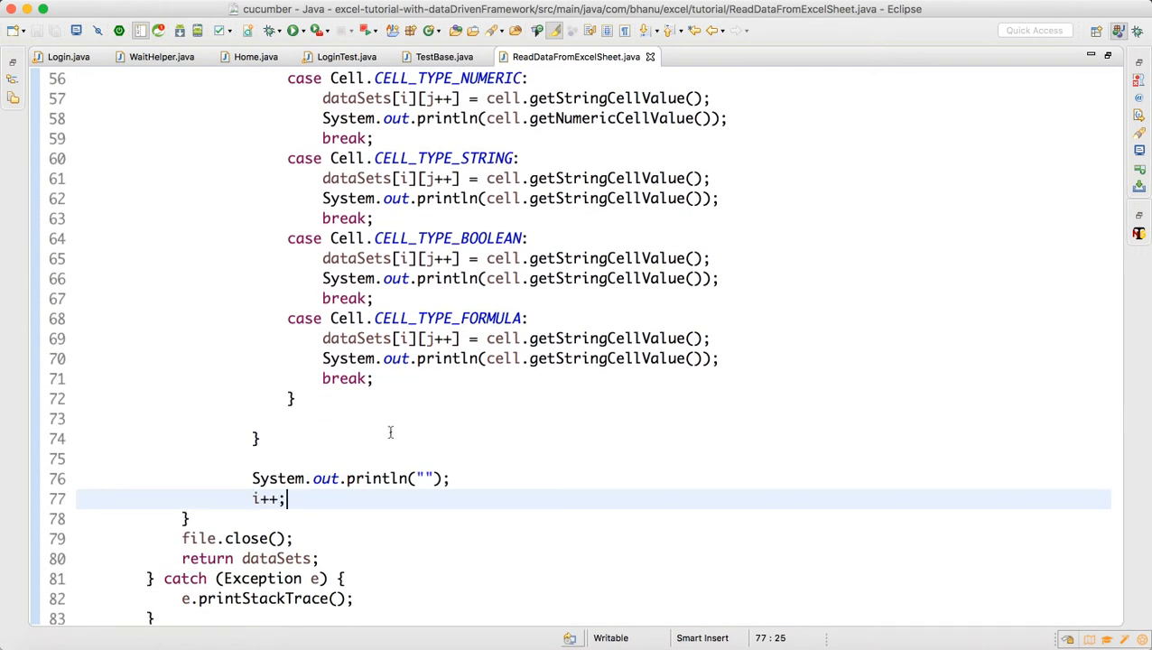
pyautogui.scroll(3)
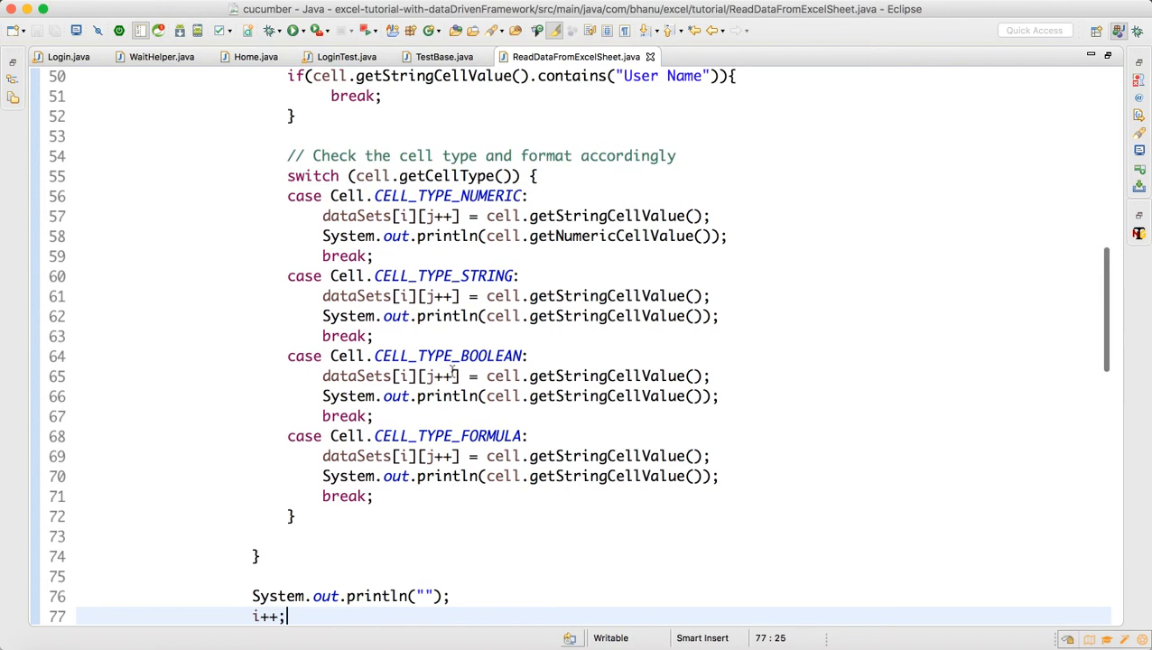
pyautogui.scroll(3)
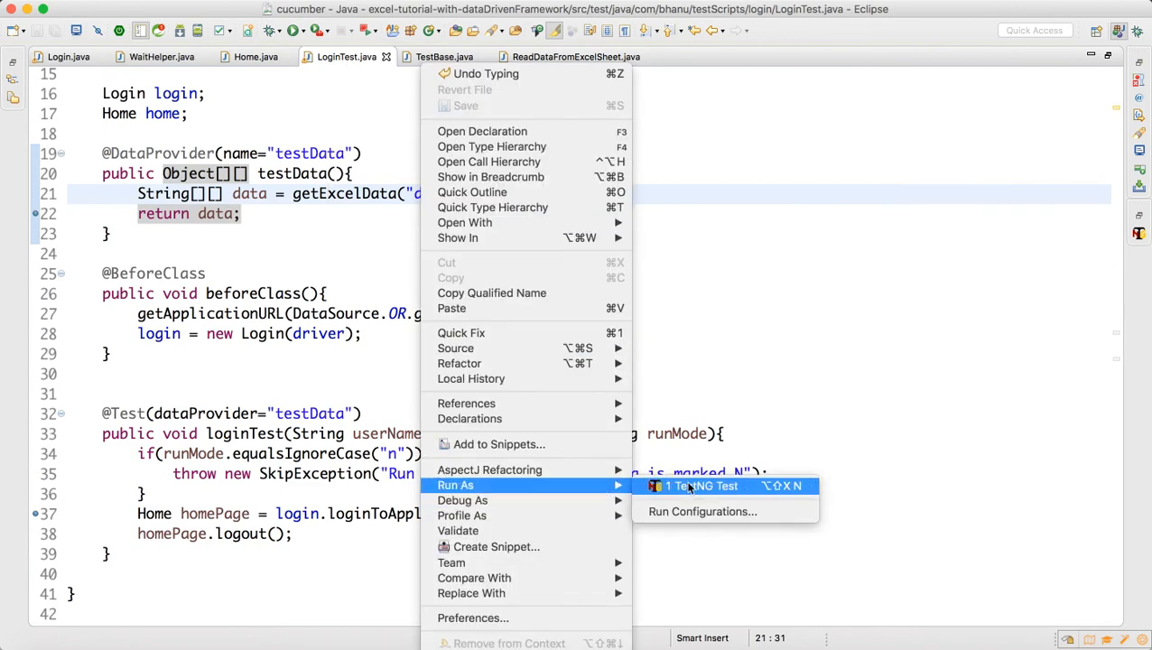
# Run LoginTest as a TestNG test; console ends in ArrayIndexOutOfBoundsException: 2
pyautogui.click(704, 486)
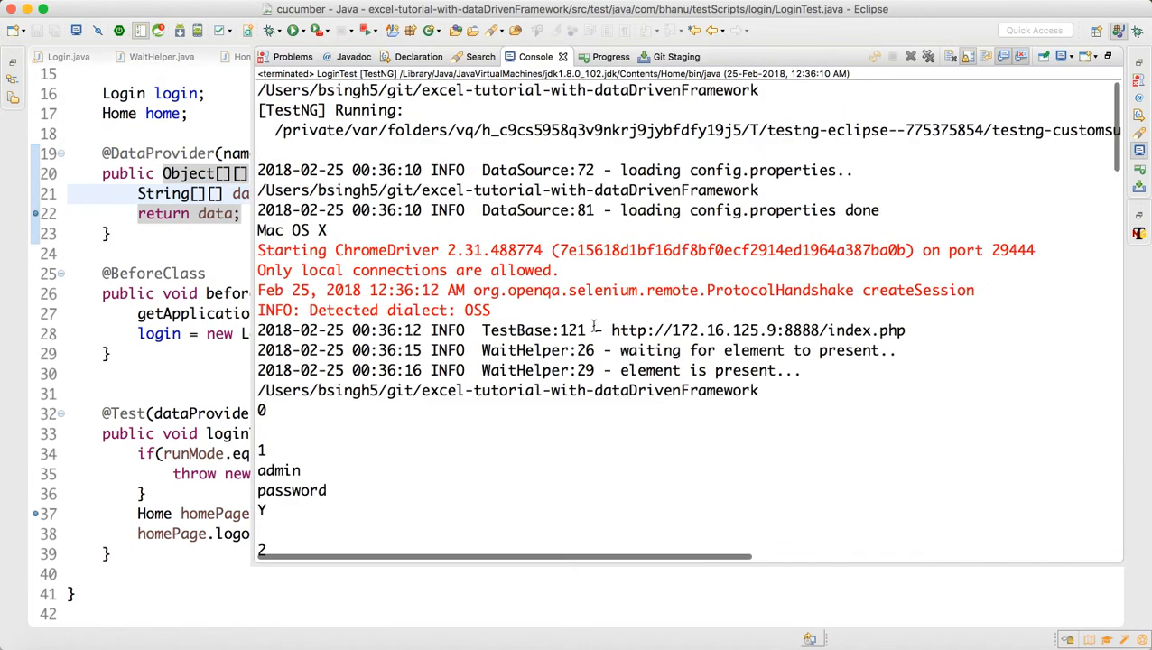
pyautogui.scroll(-3)
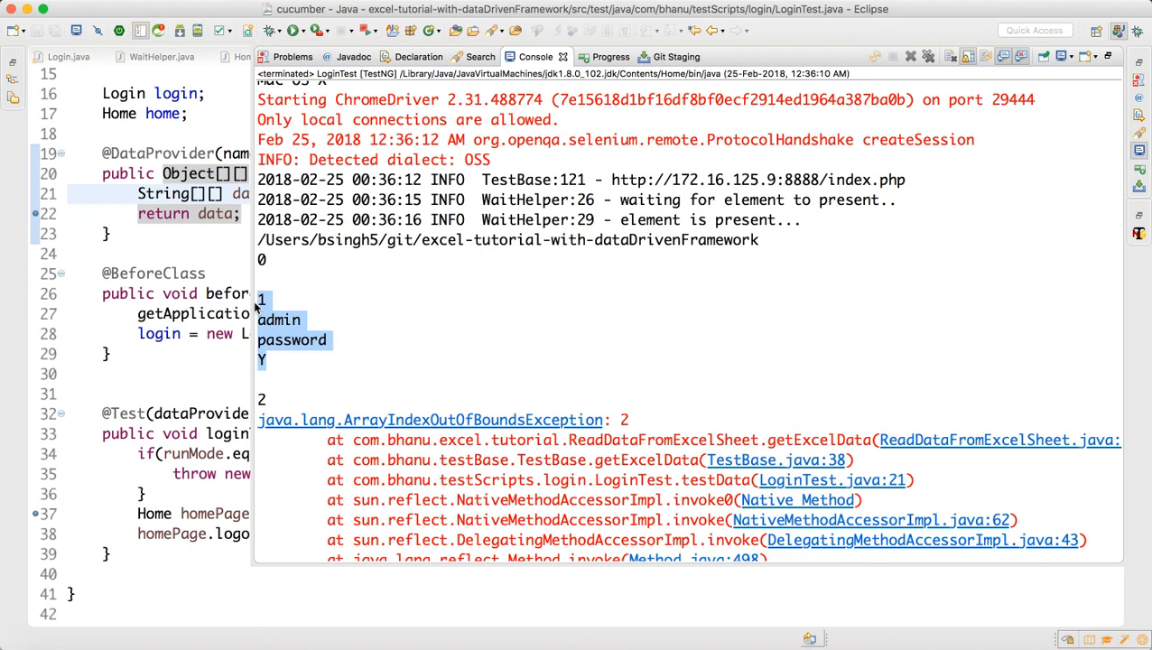
pyautogui.moveTo(208, 311)
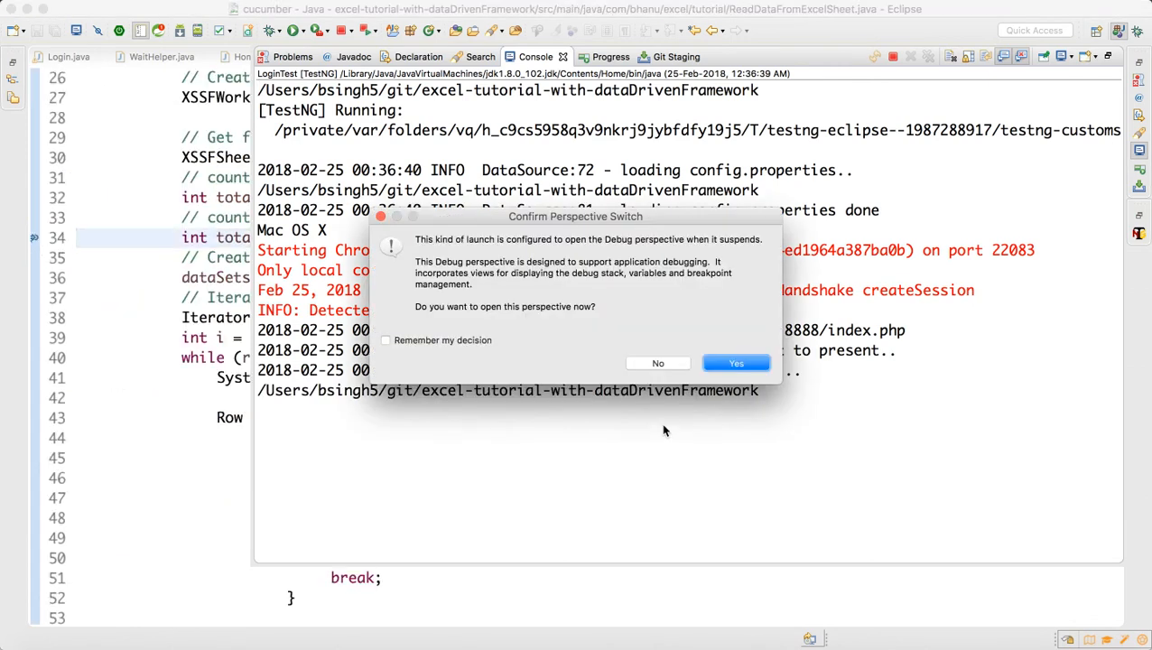
# Enter the Debug perspective and step from the row loop to the cell iterator and cell read
pyautogui.click(736, 362)
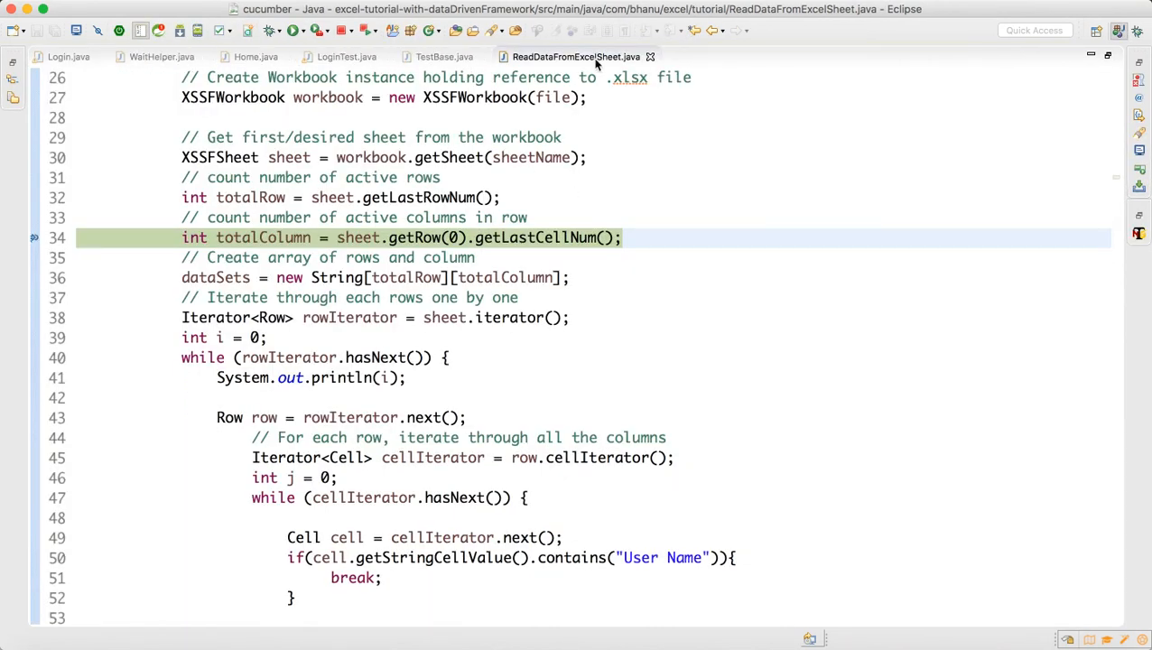
pyautogui.scroll(3)
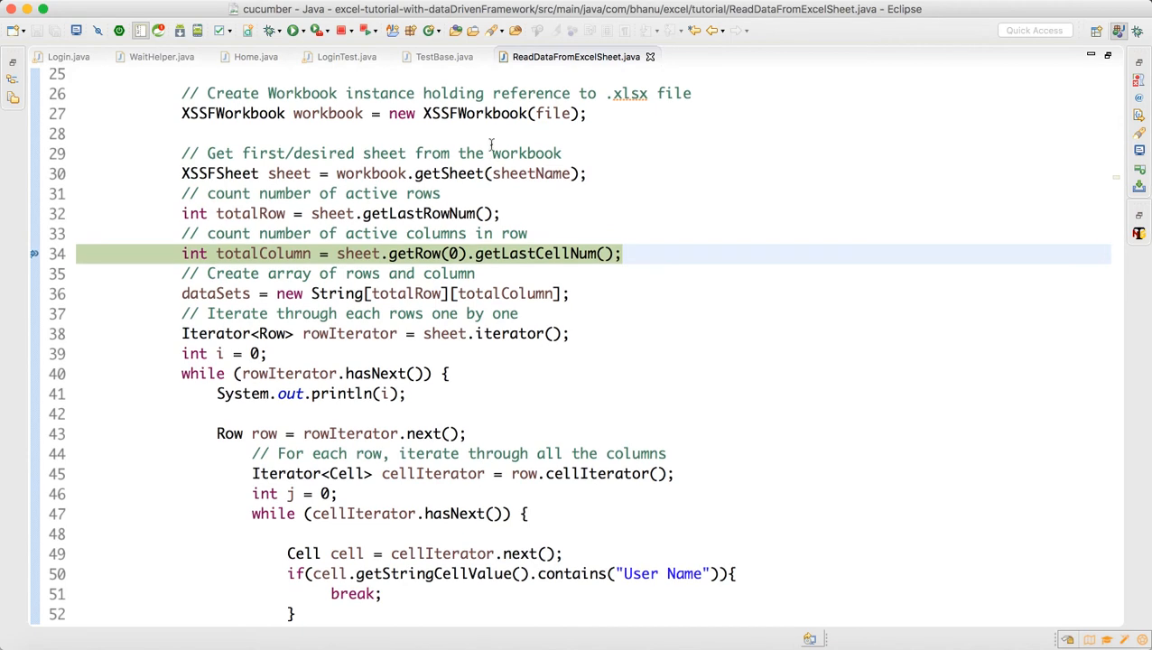
pyautogui.click(316, 193)
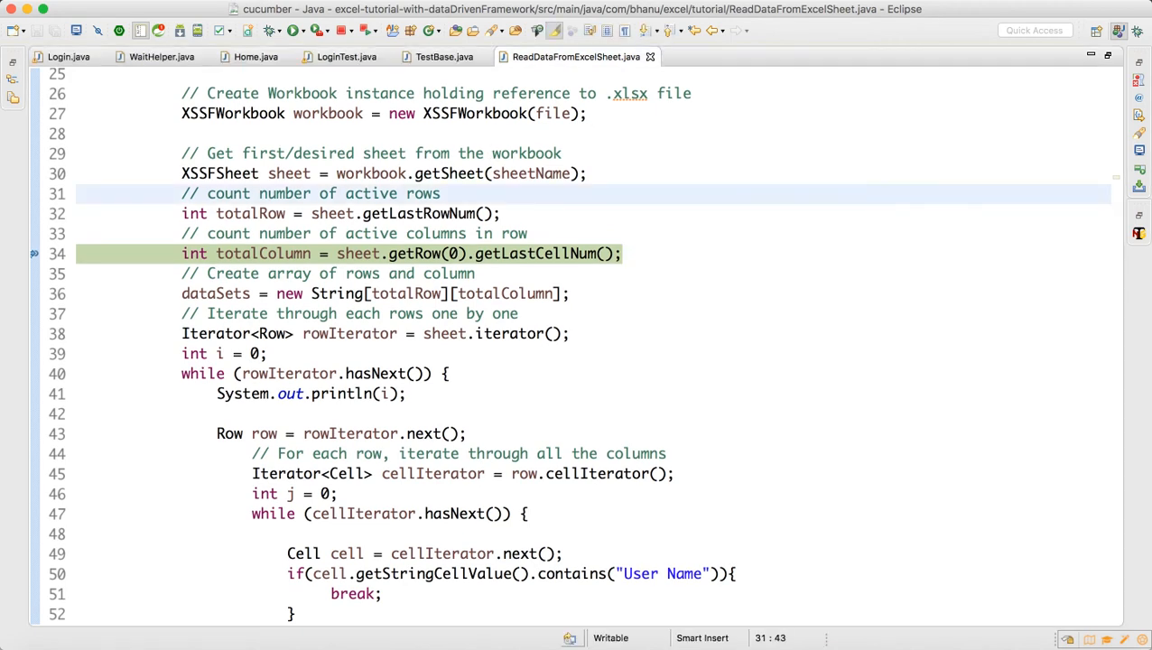
pyautogui.click(375, 334)
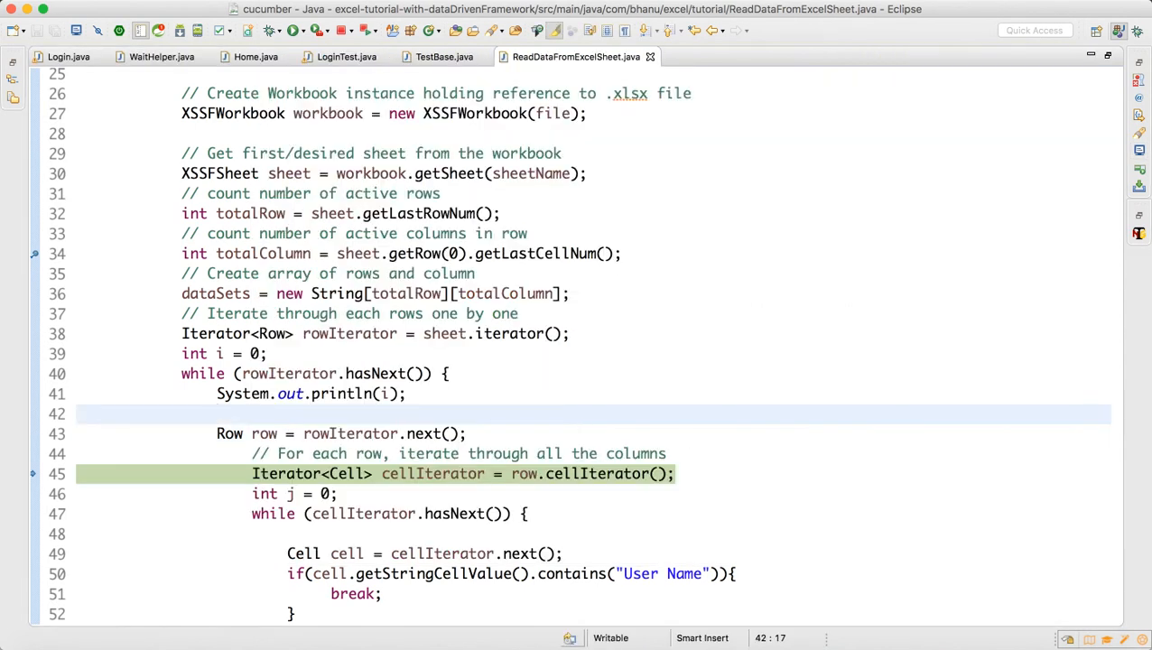
pyautogui.click(424, 553)
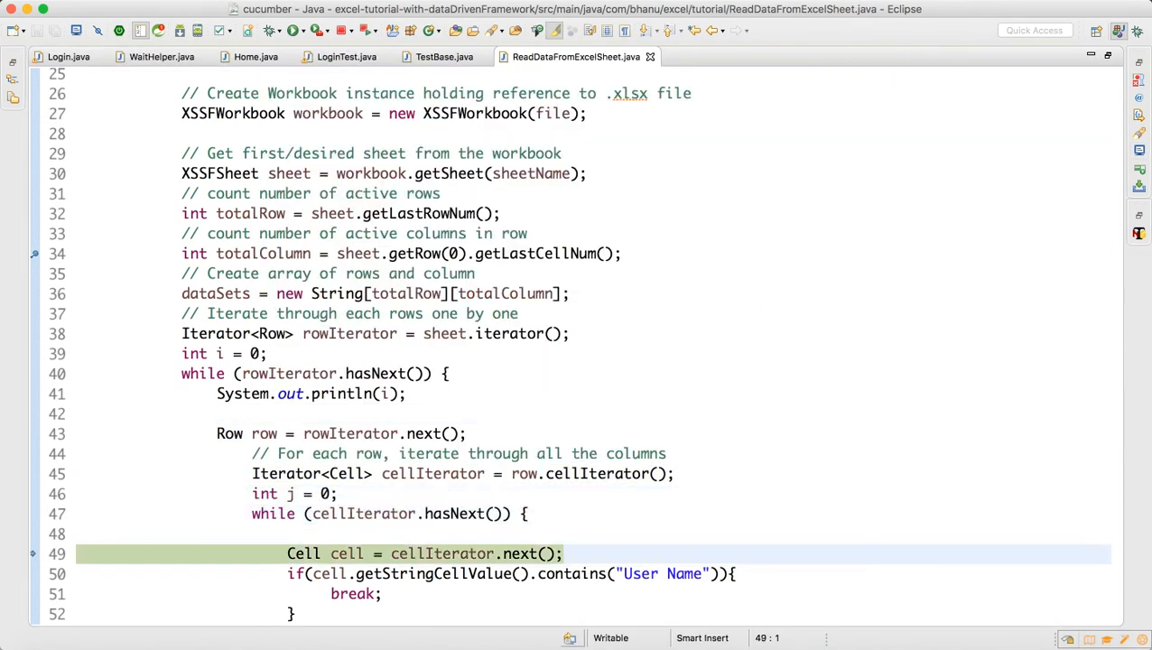
pyautogui.scroll(-3)
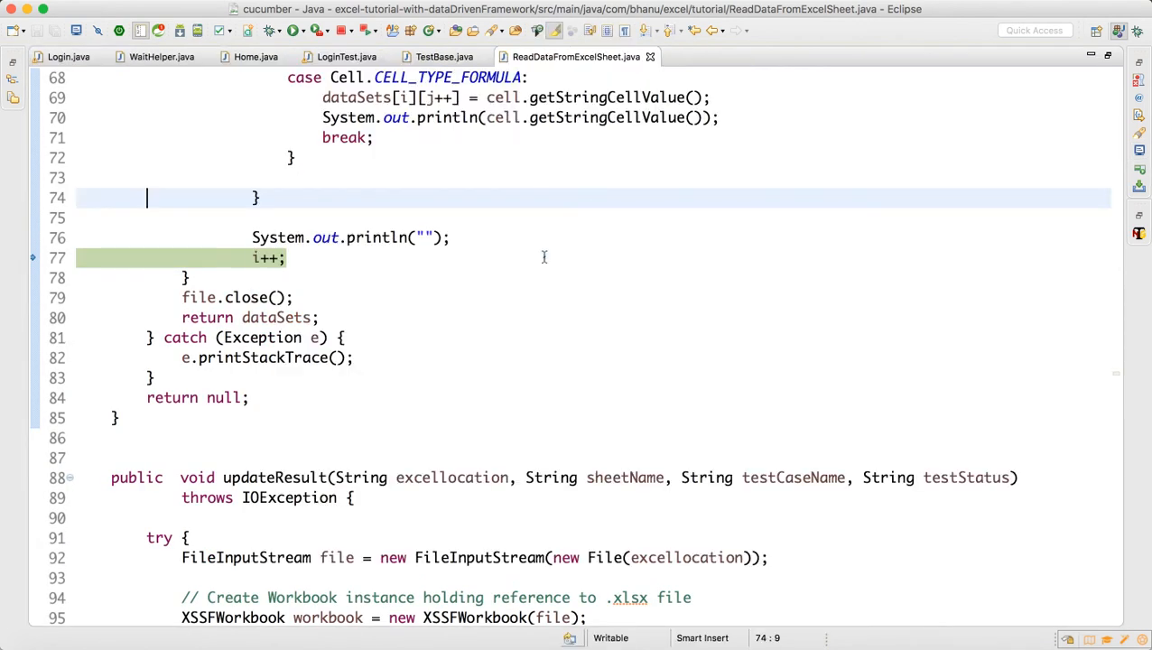
pyautogui.scroll(3)
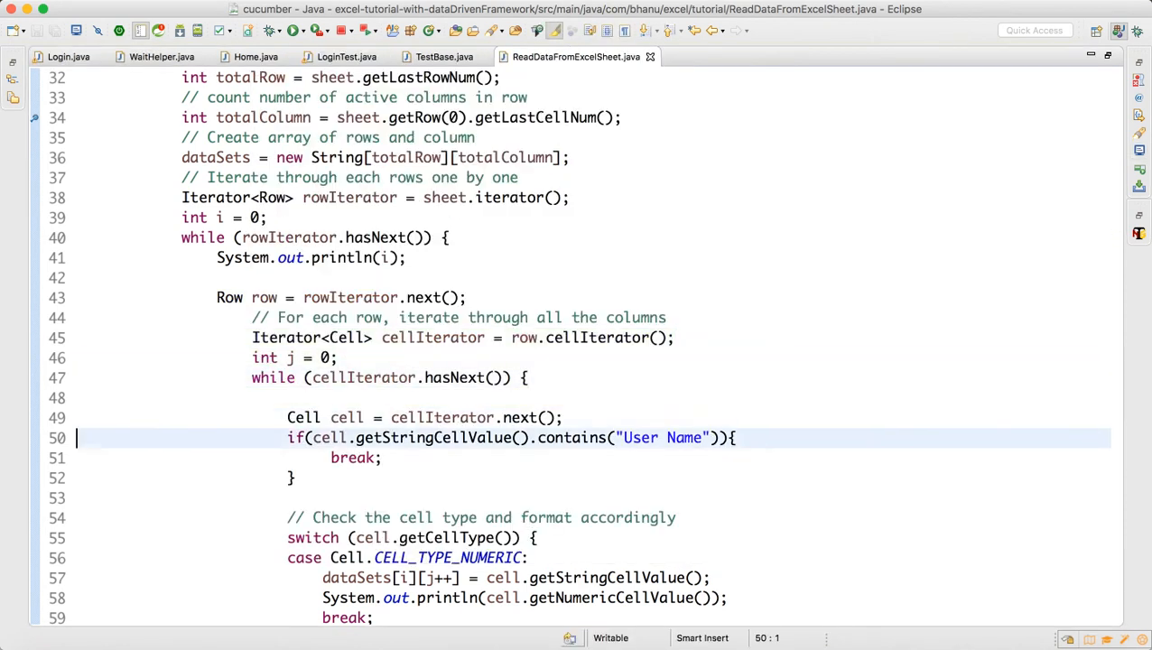
# Step through the cell-reading loop, the cell-type check and the next loop check
pyautogui.scroll(-3)
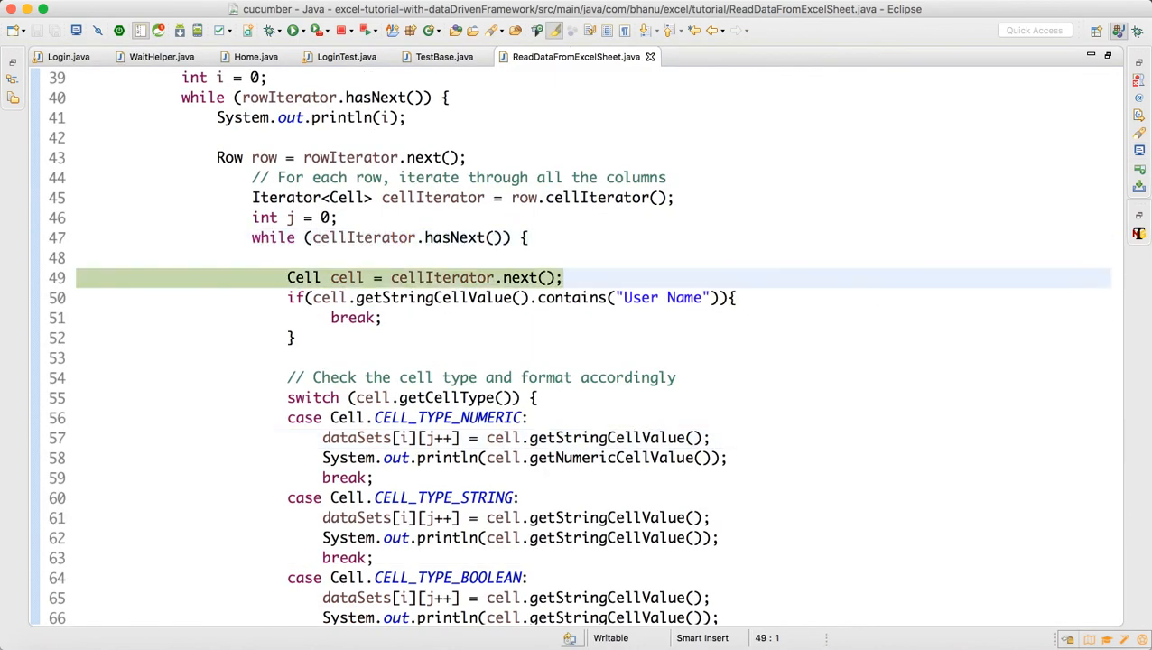
pyautogui.click(343, 557)
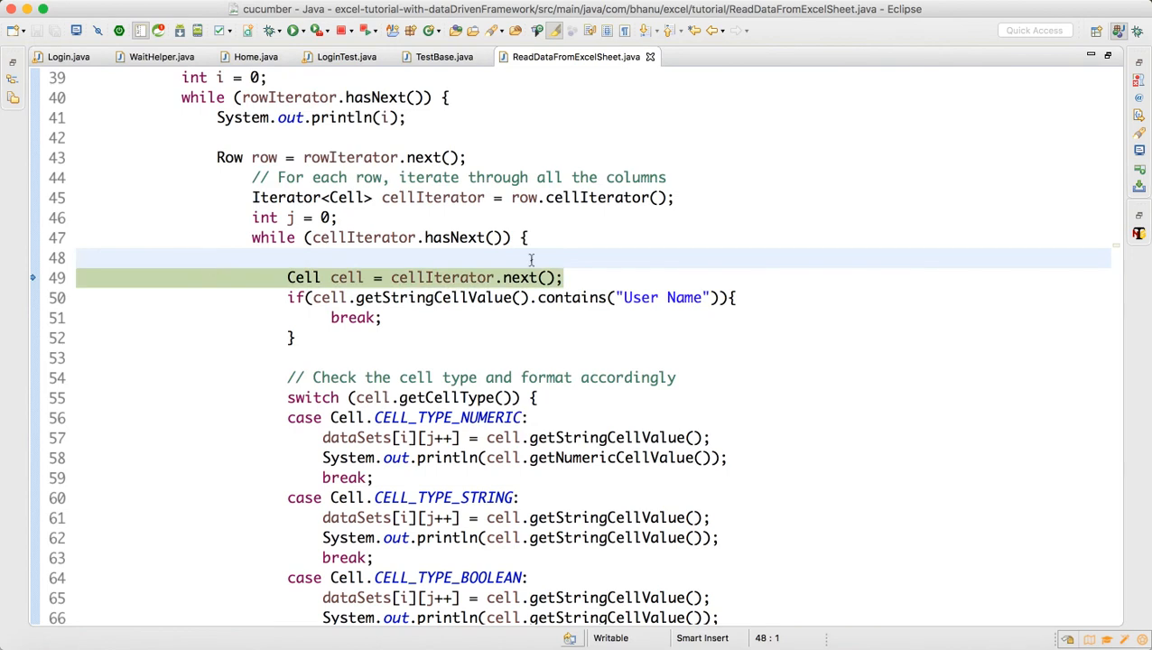
pyautogui.click(411, 397)
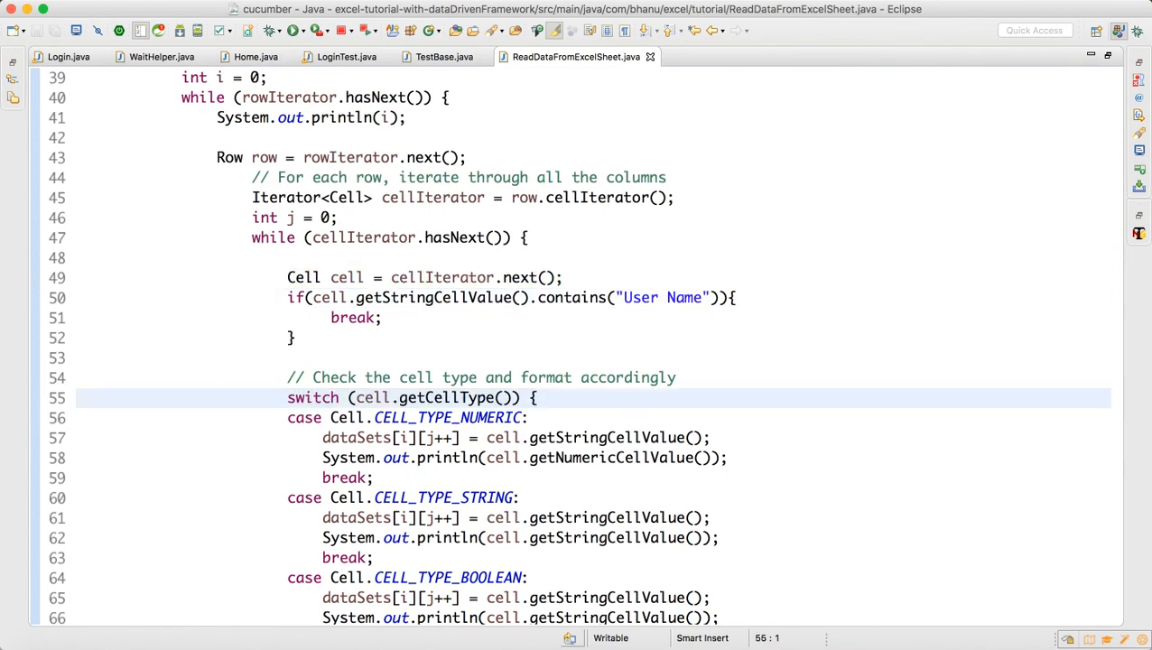
pyautogui.click(519, 537)
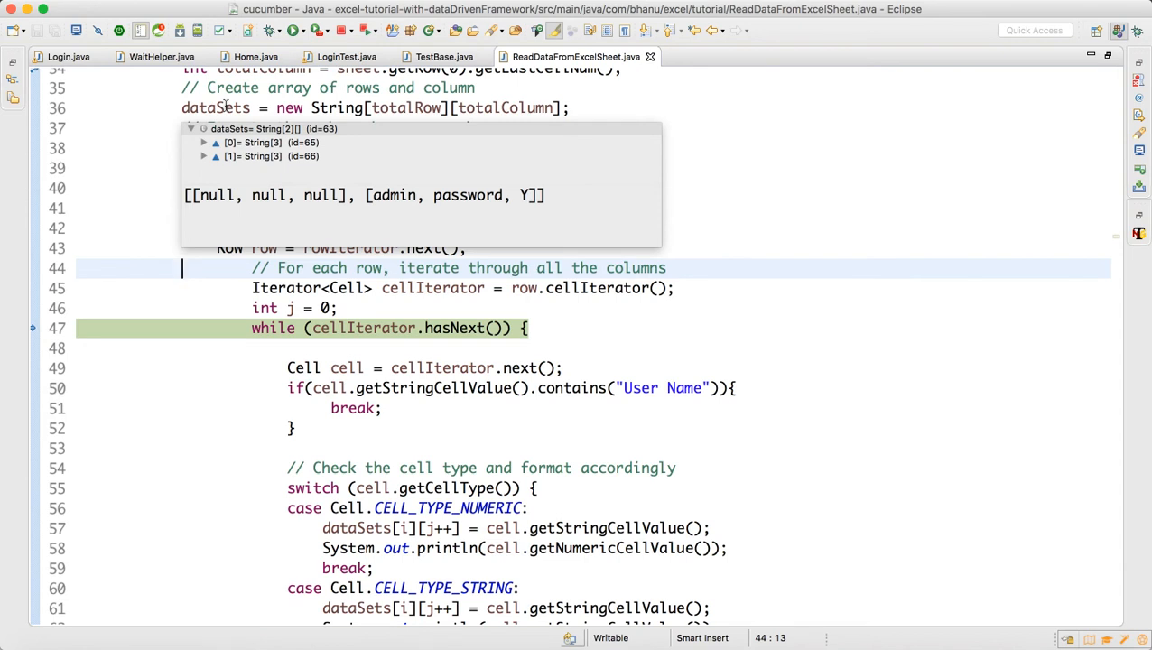
pyautogui.click(432, 328)
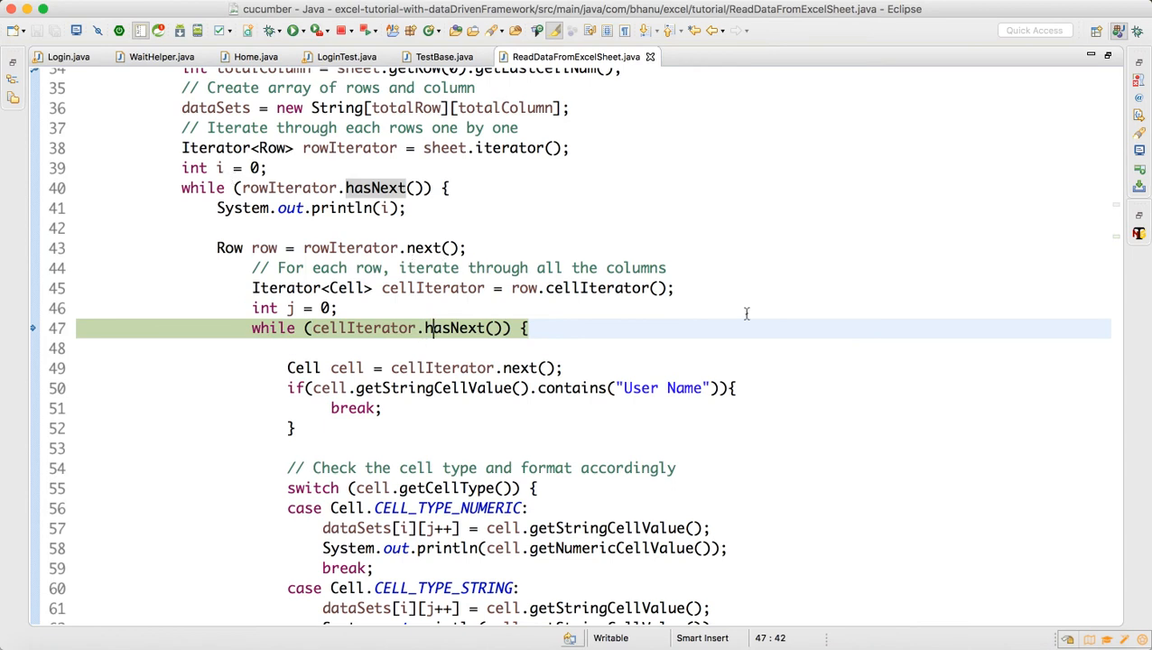
pyautogui.scroll(-3)
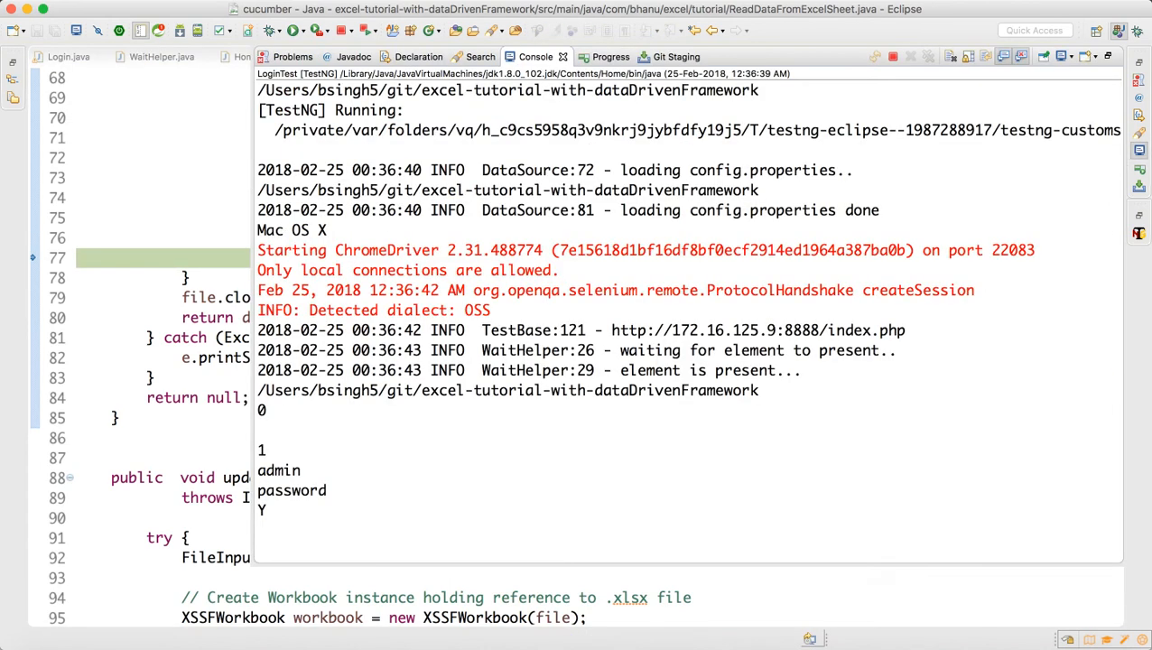
pyautogui.scroll(3)
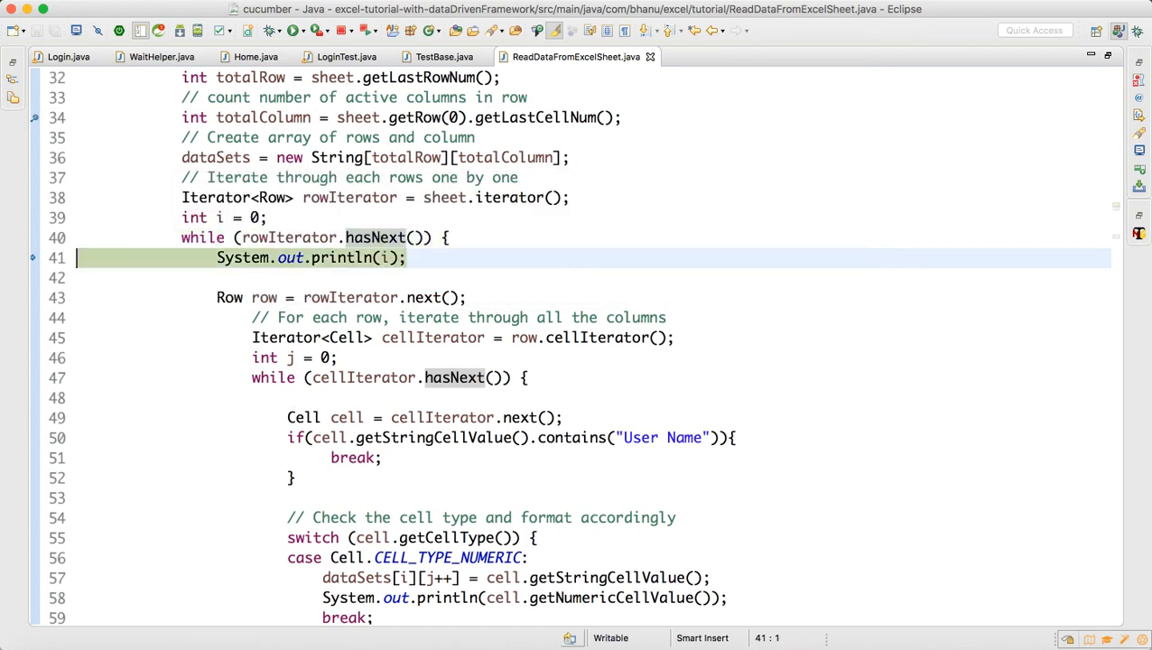
# Advance to the next row, inspect TestBase and the console, resume to finish, then return to ReadDataFromExcelSheet
pyautogui.click(535, 56)
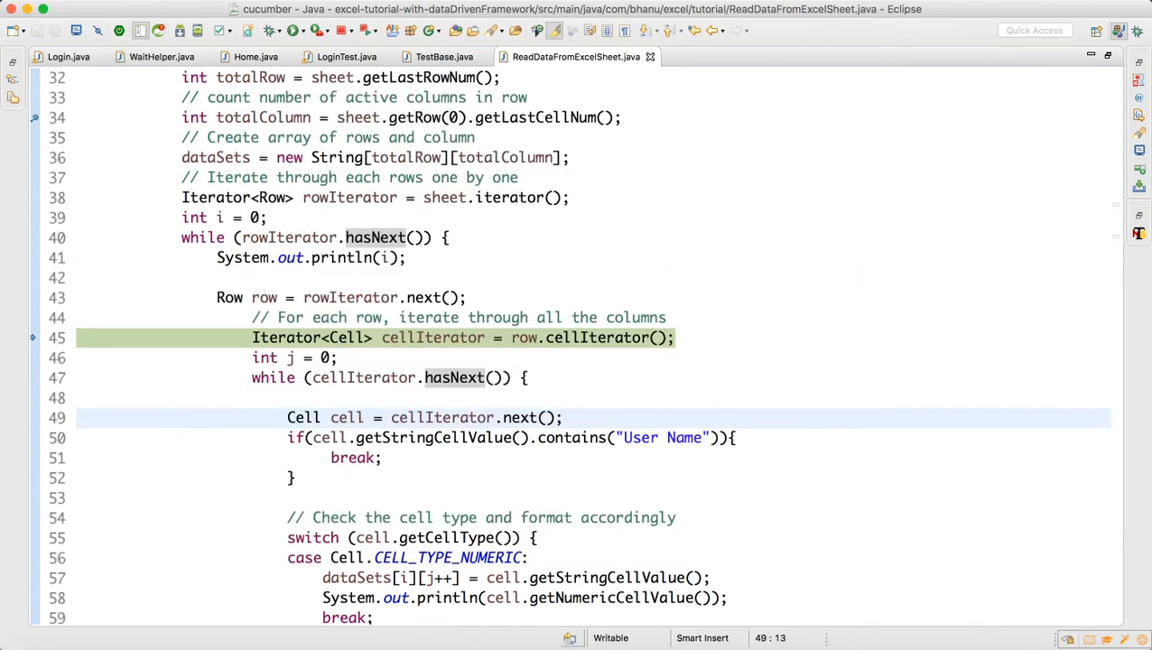
pyautogui.scroll(-3)
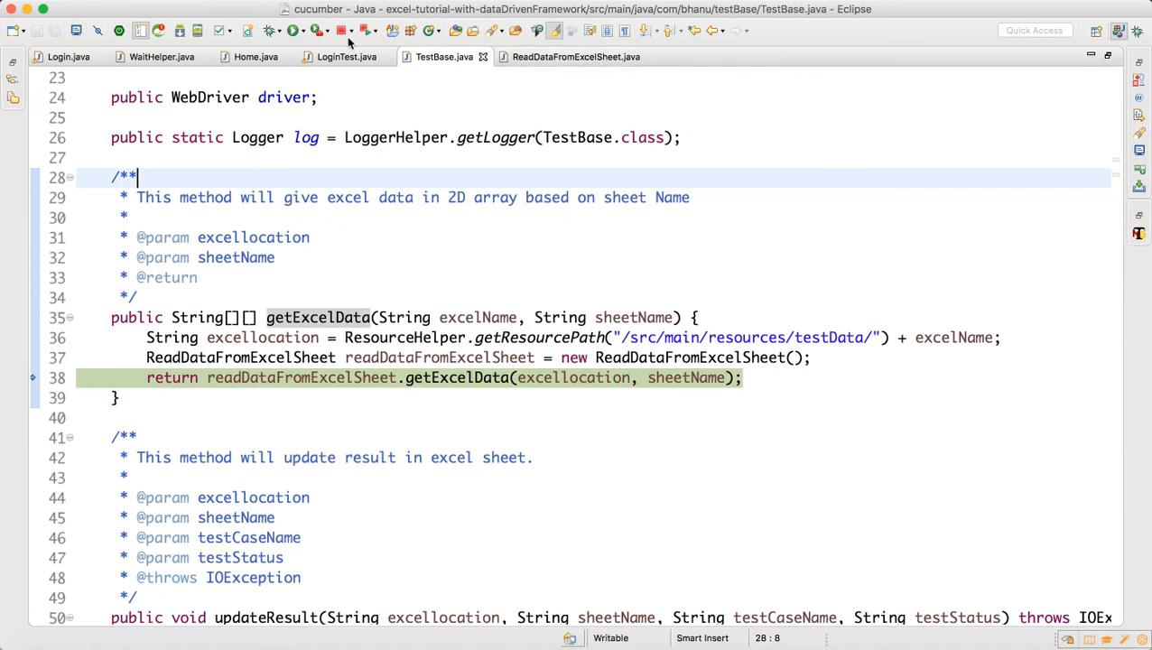
pyautogui.click(346, 57)
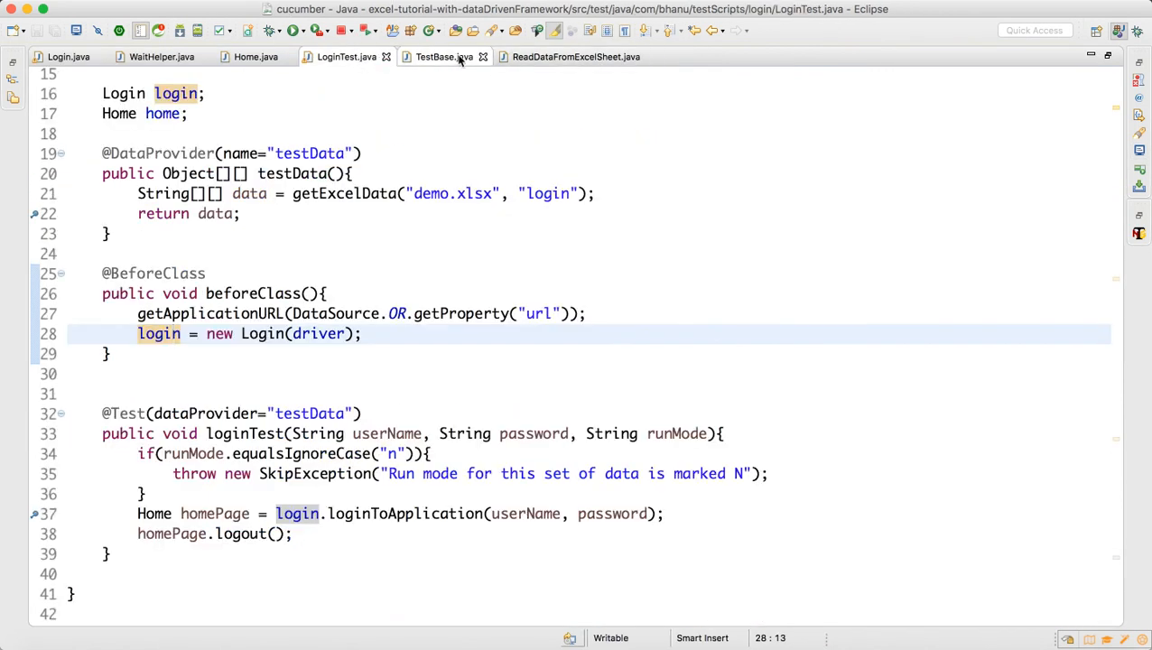
pyautogui.click(445, 56)
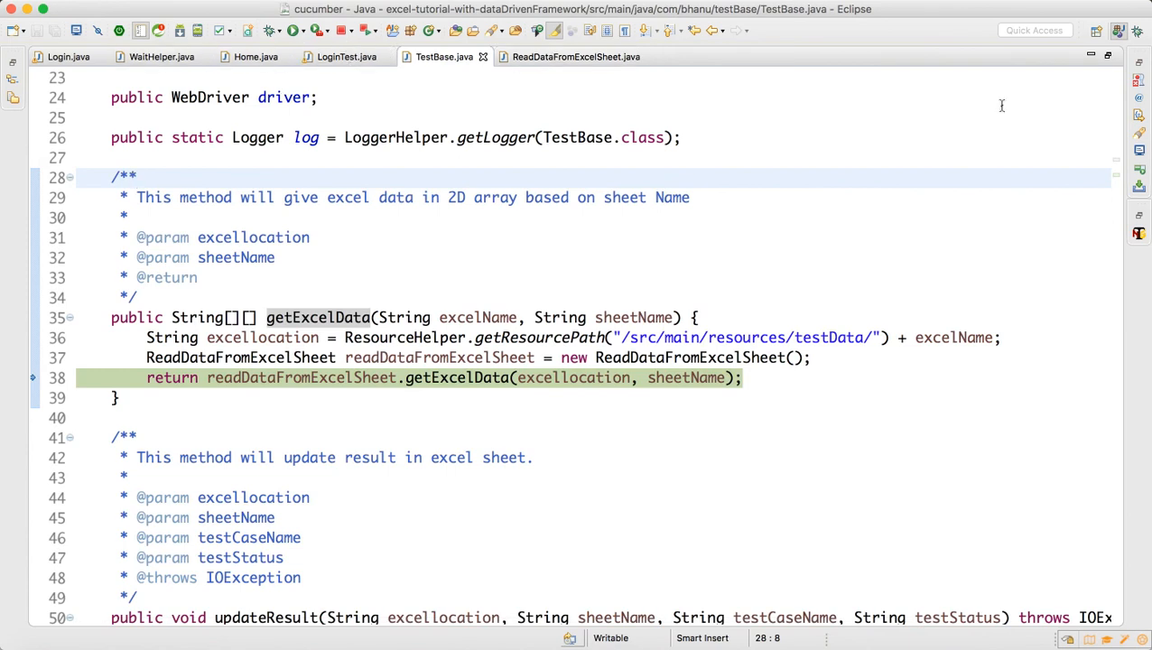
pyautogui.click(536, 56)
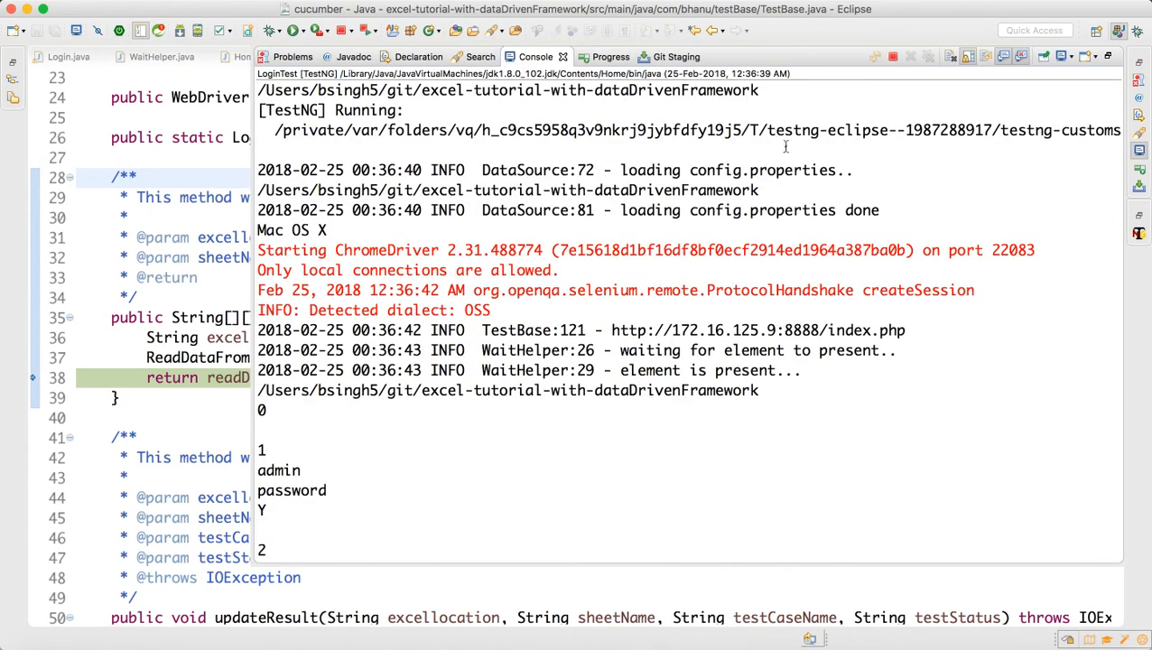
pyautogui.click(910, 56)
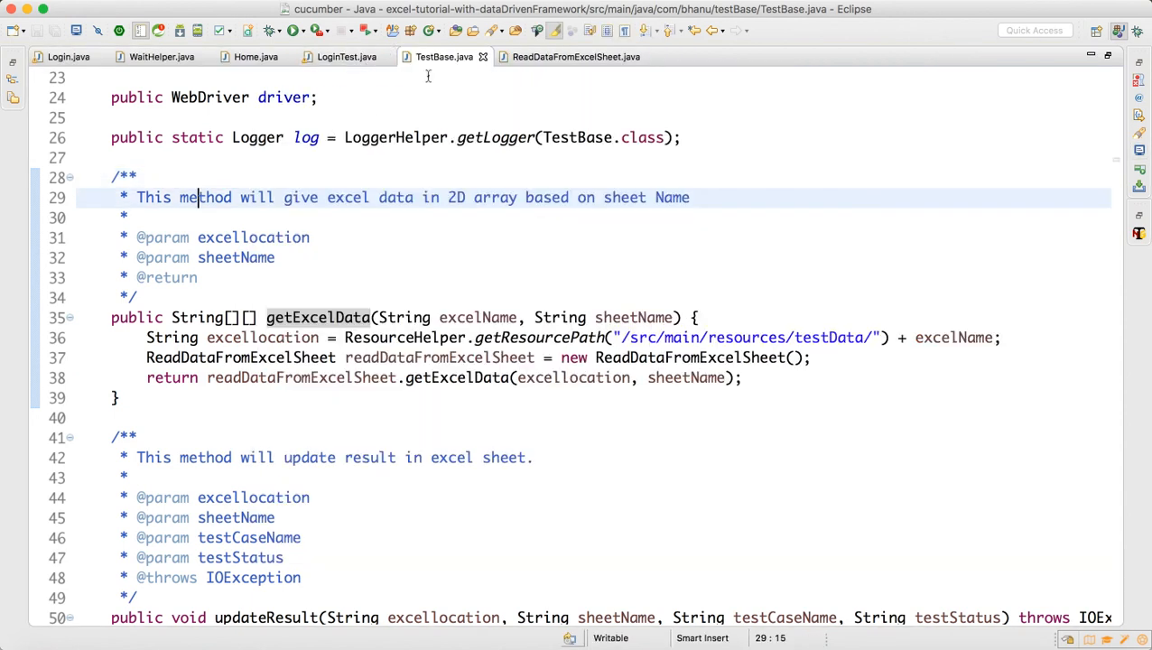
pyautogui.click(576, 56)
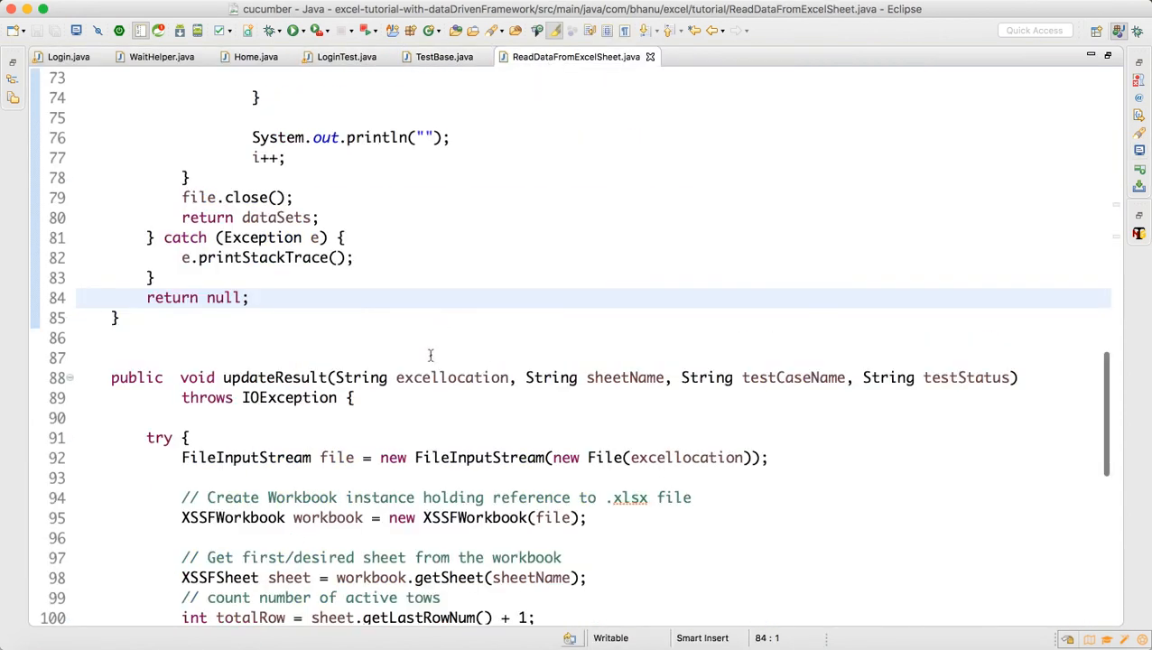
# Change dataSets[i][j++] to dataSets[i-1][j++] in all four cell-type switch cases
pyautogui.scroll(3)
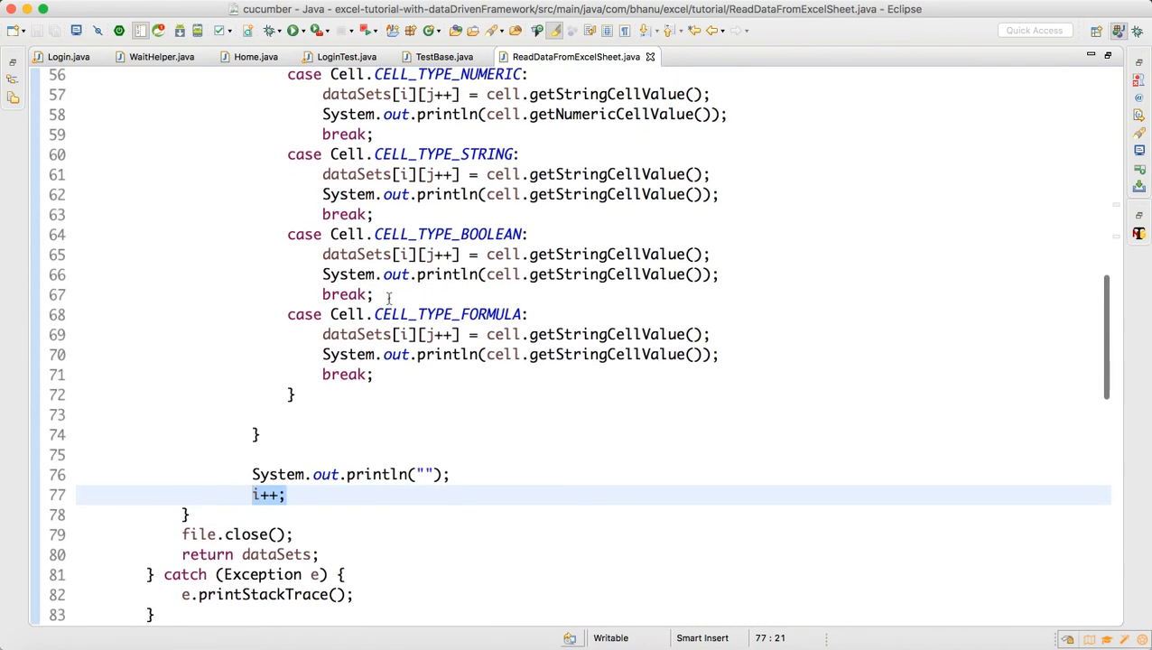
pyautogui.scroll(3)
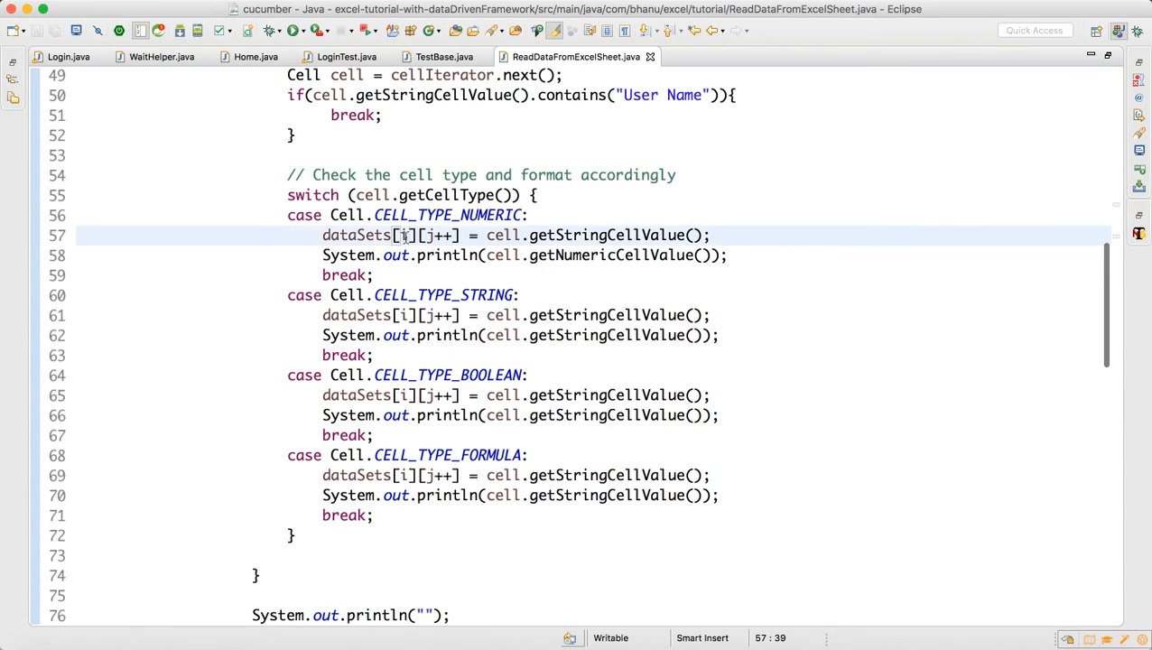
pyautogui.write('-1')
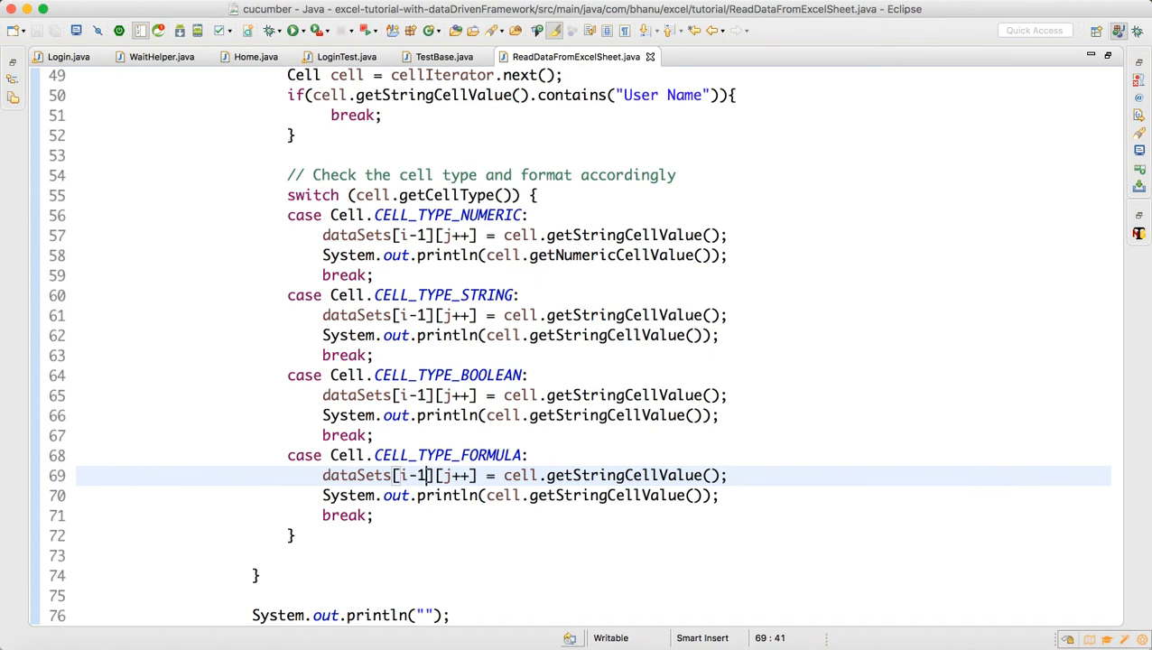
pyautogui.moveTo(380, 379)
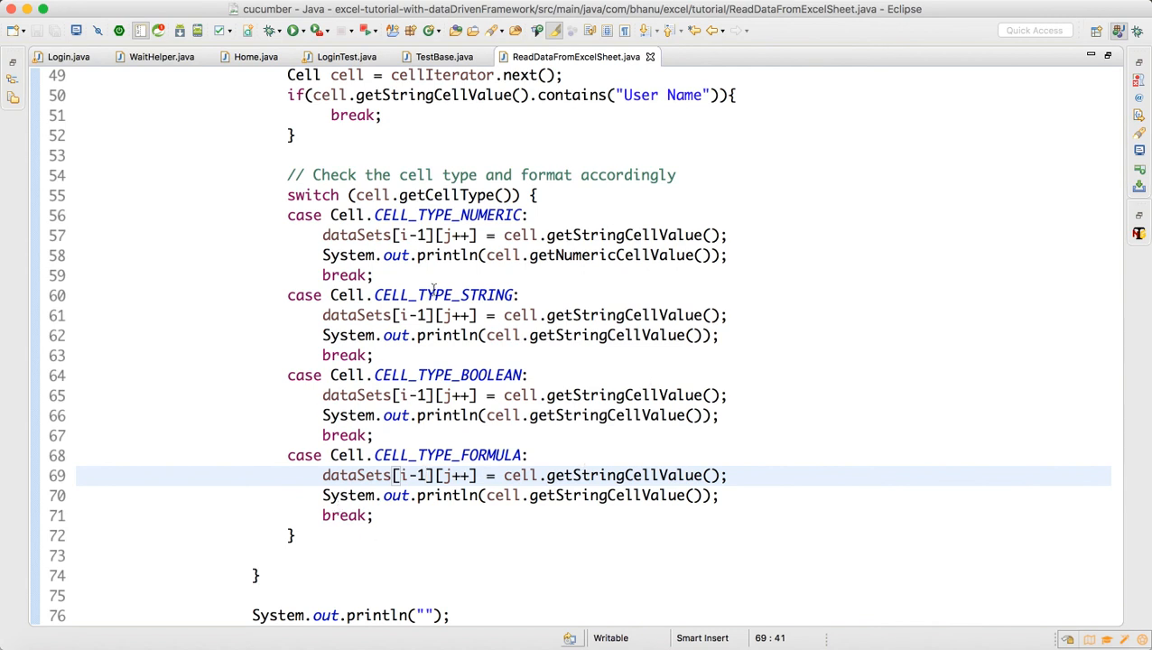
pyautogui.scroll(-3)
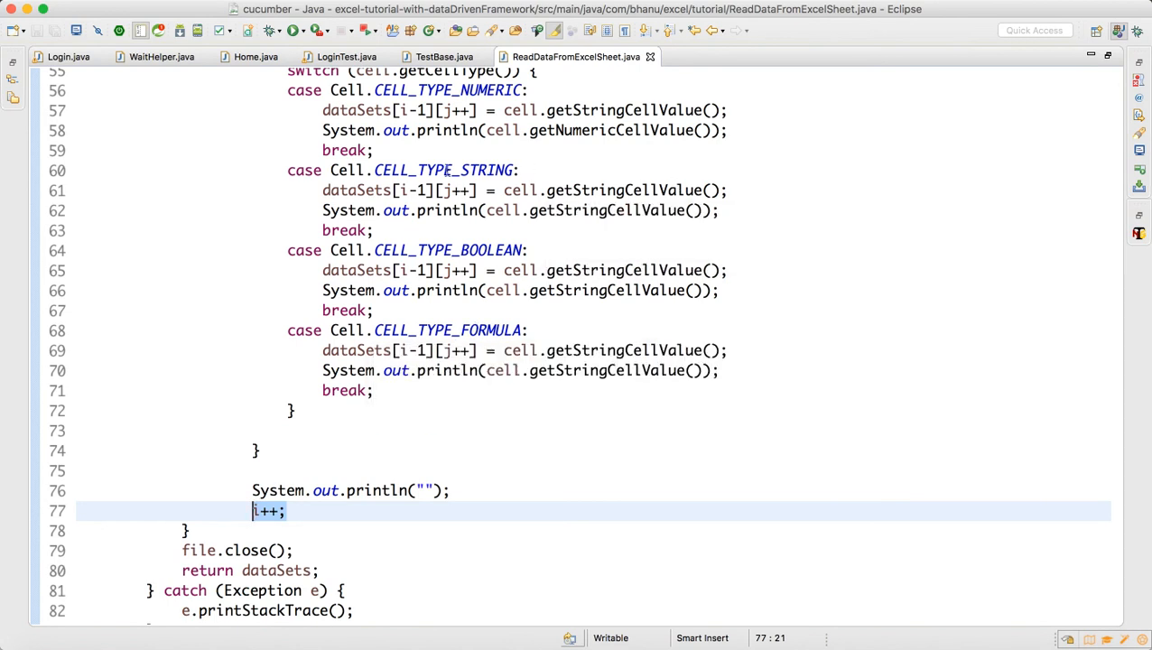
pyautogui.scroll(3)
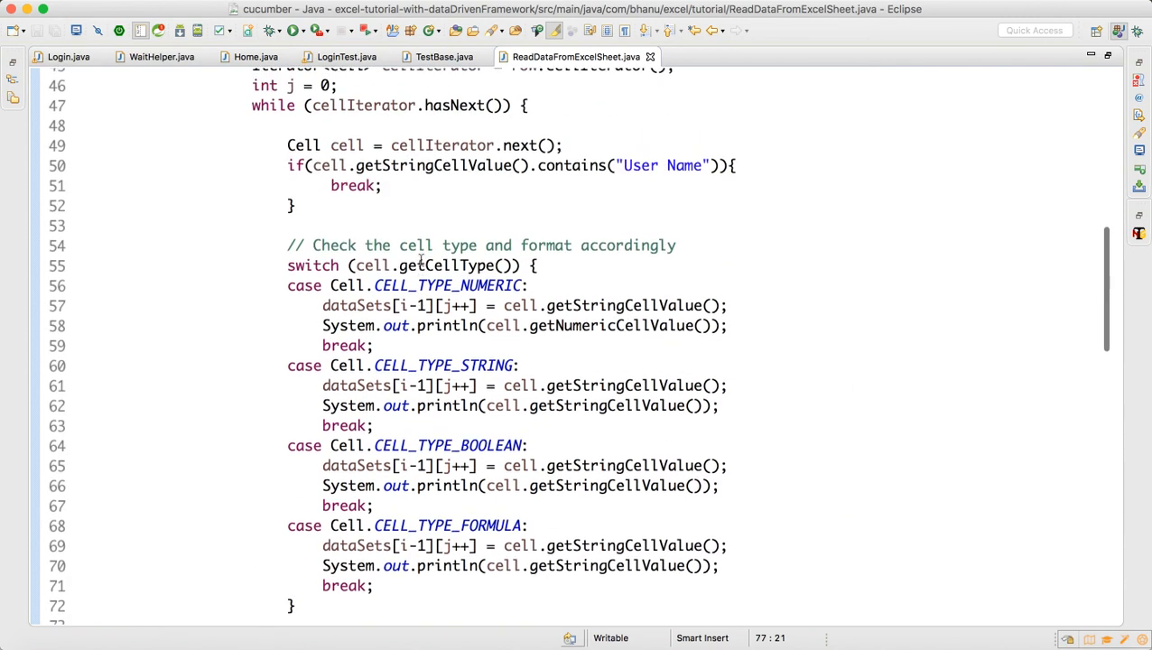
pyautogui.scroll(3)
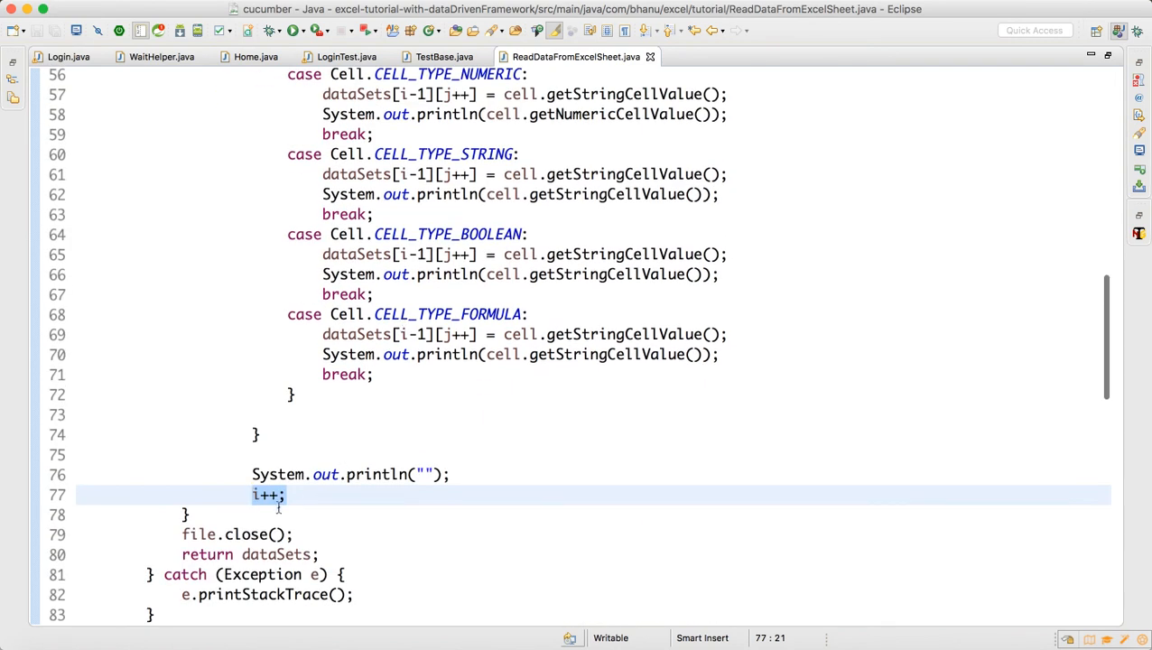
pyautogui.scroll(3)
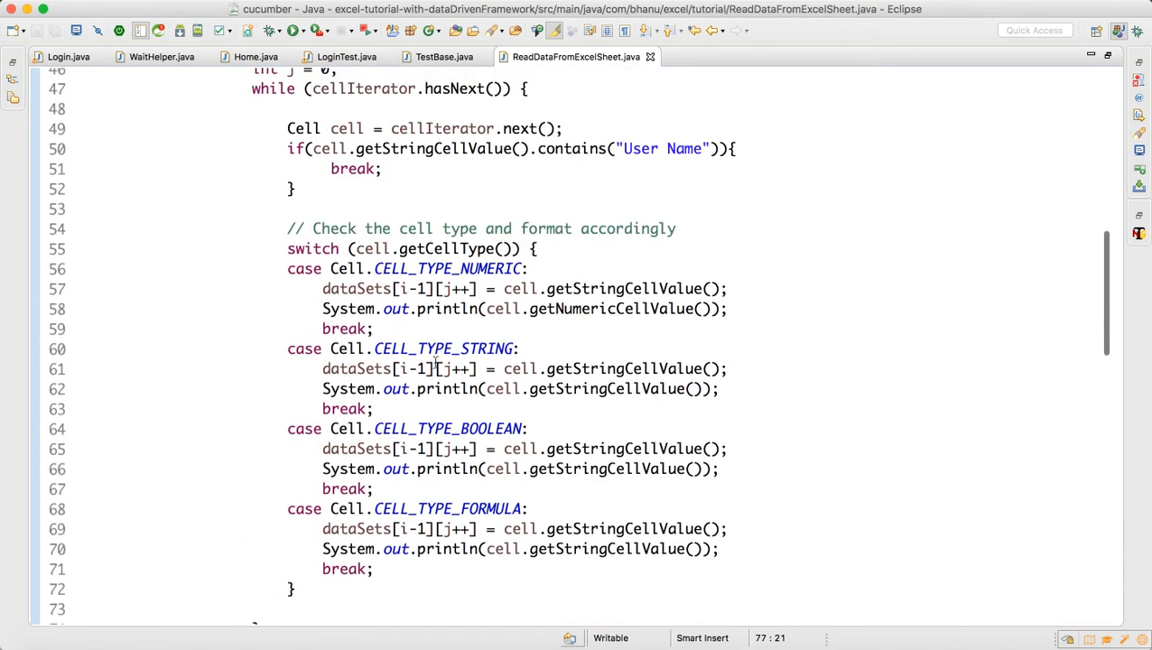
pyautogui.scroll(-3)
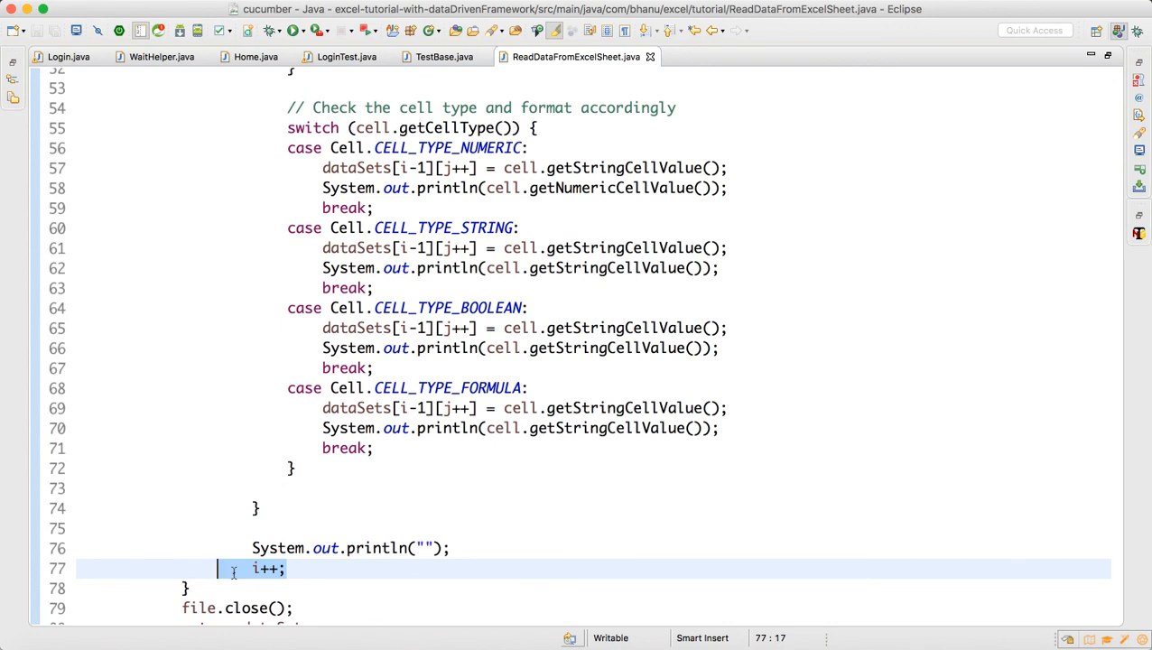
pyautogui.scroll(3)
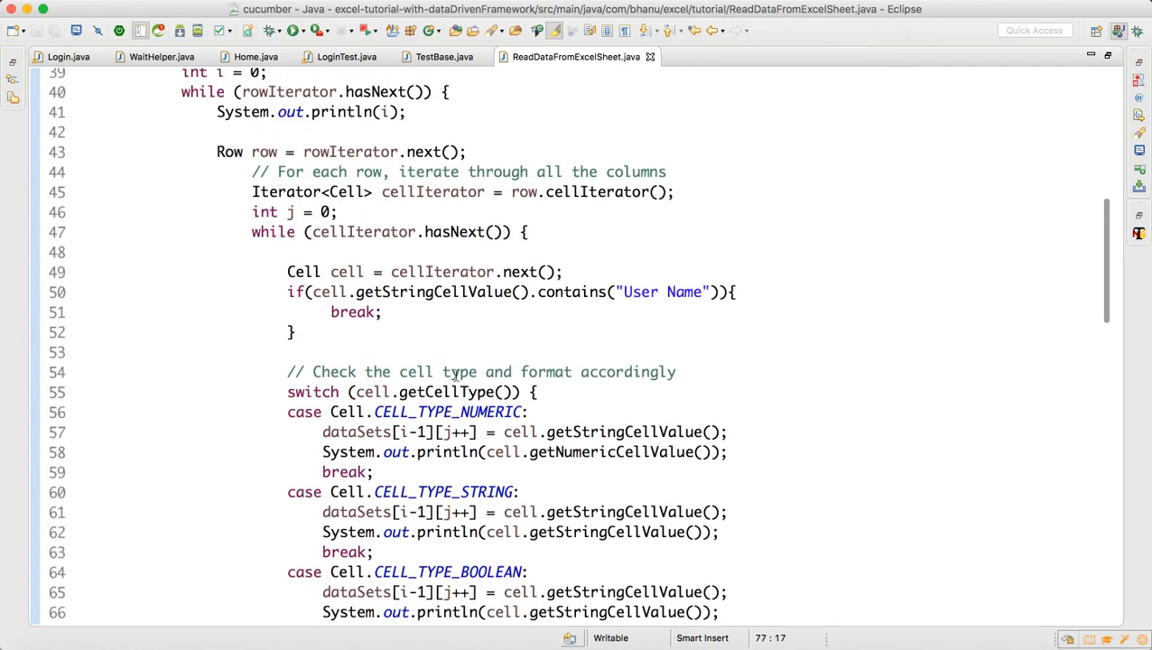
pyautogui.moveTo(287, 300); pyautogui.dragTo(295, 340)
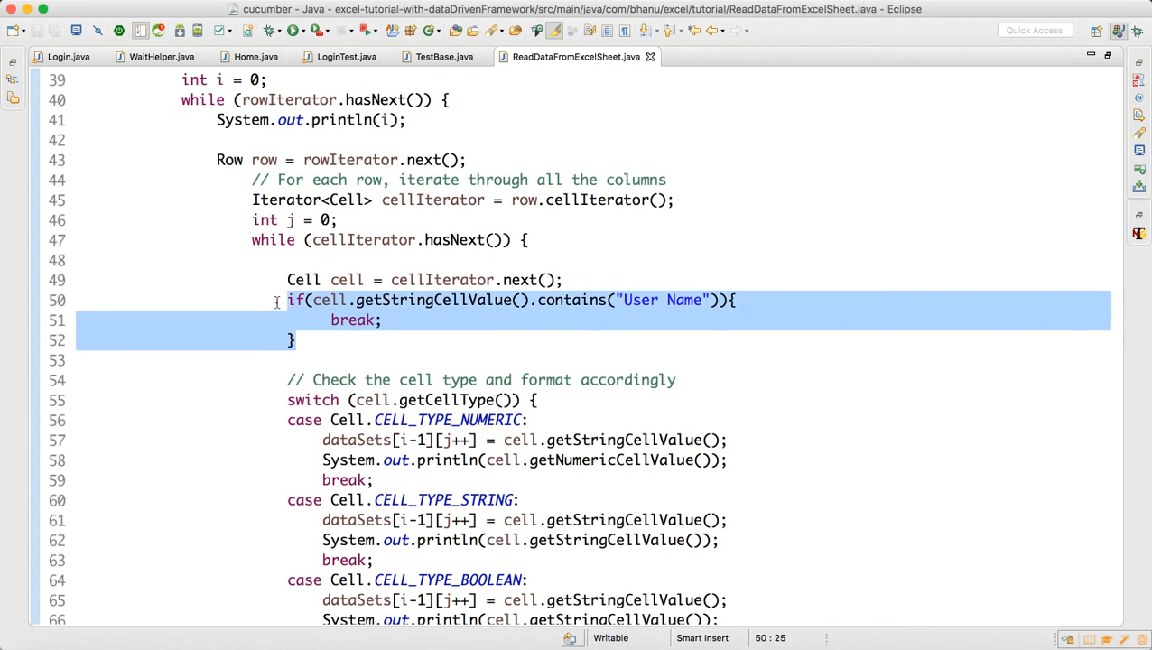
pyautogui.scroll(-3)
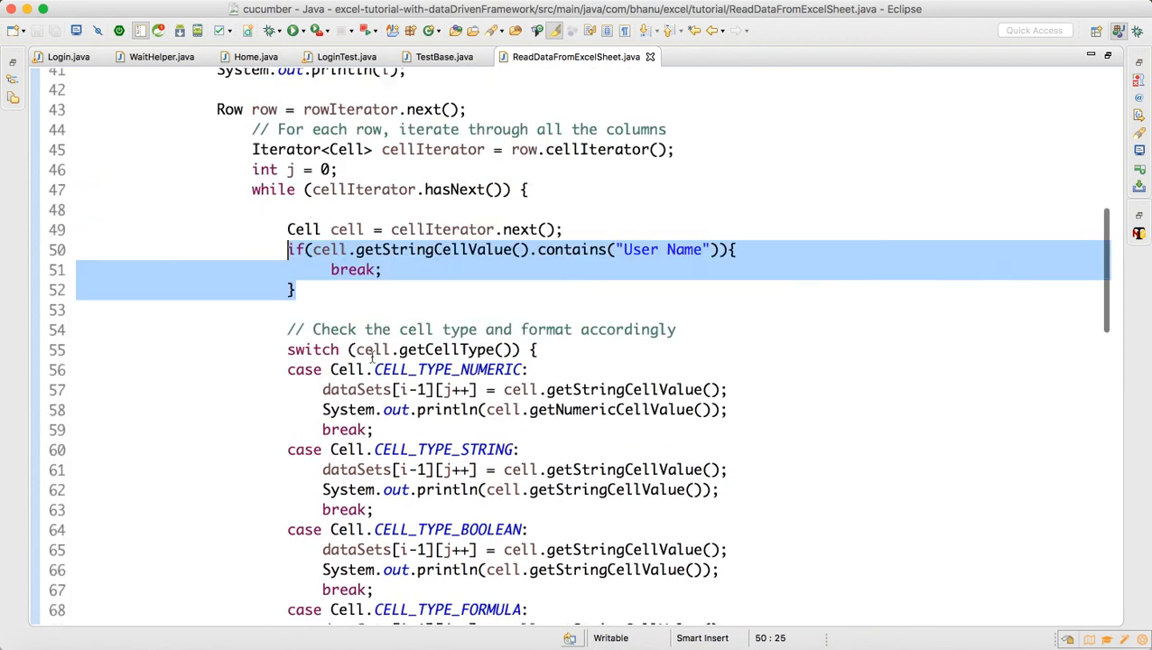
pyautogui.scroll(-3)
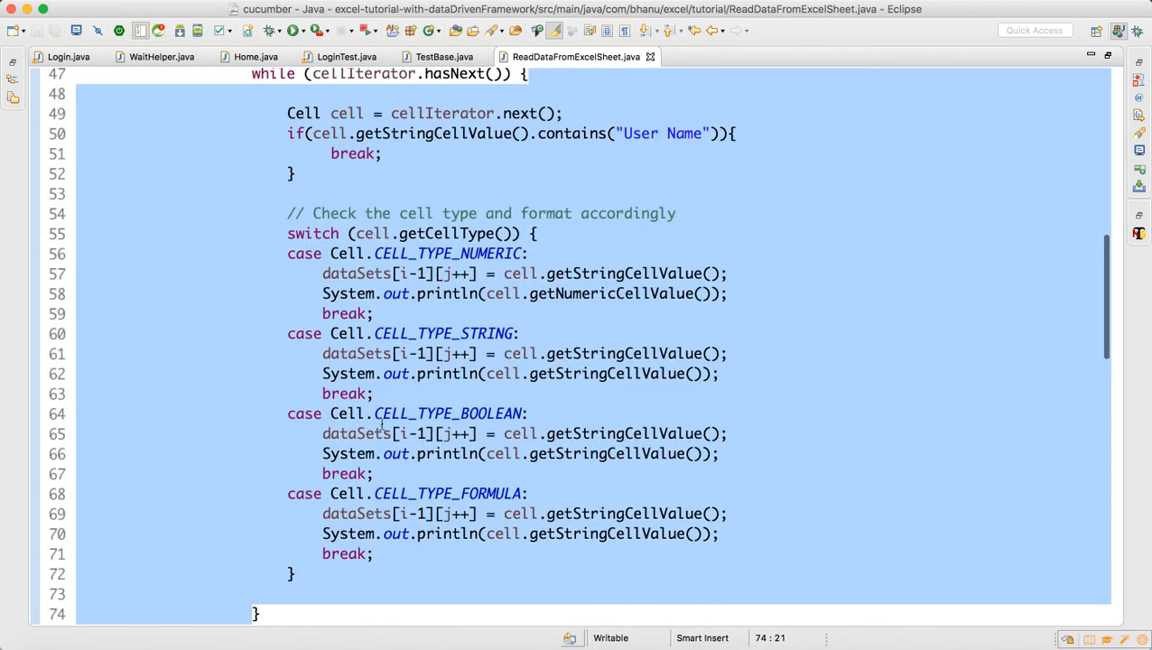
pyautogui.scroll(-3)
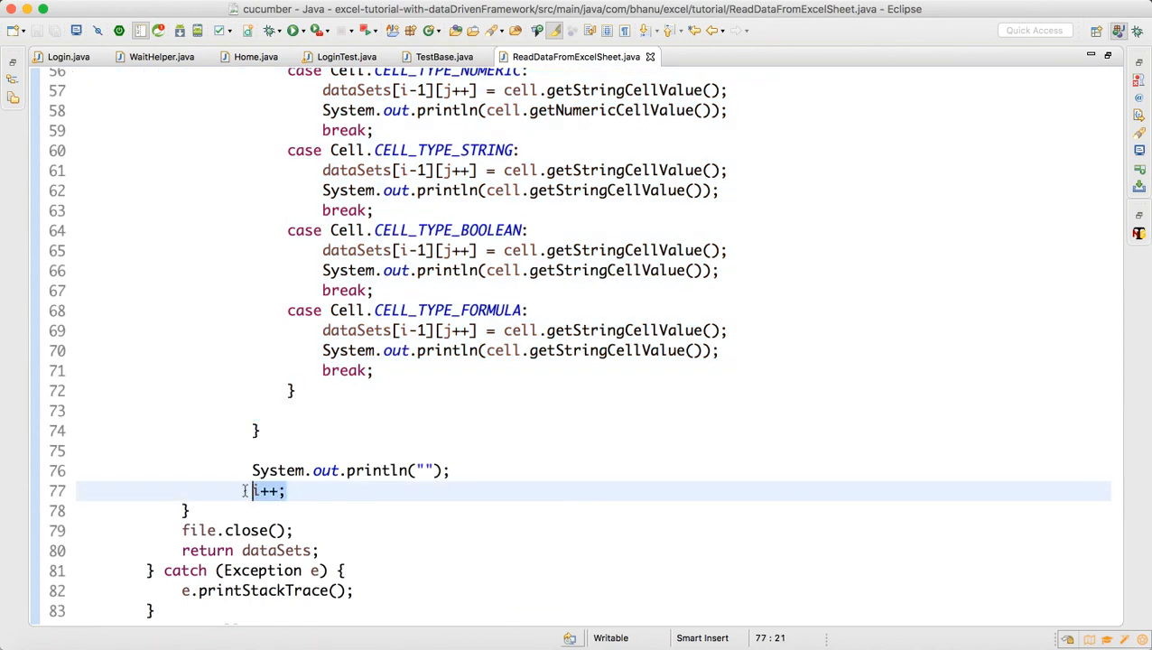
pyautogui.scroll(3)
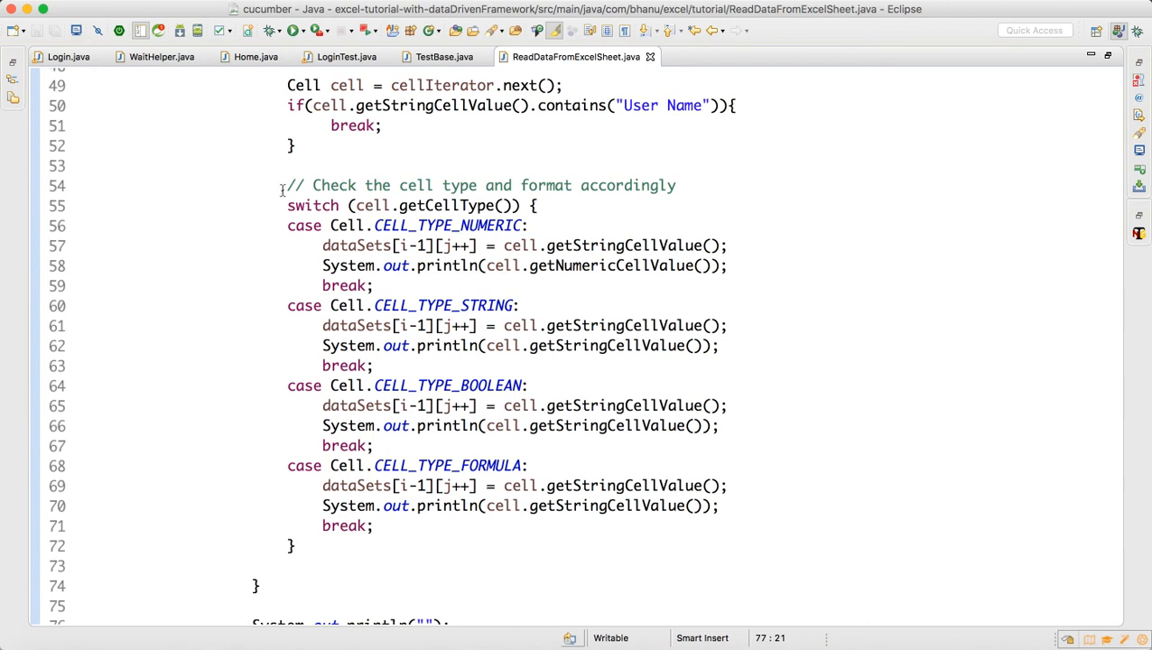
pyautogui.moveTo(284, 185); pyautogui.dragTo(342, 557)
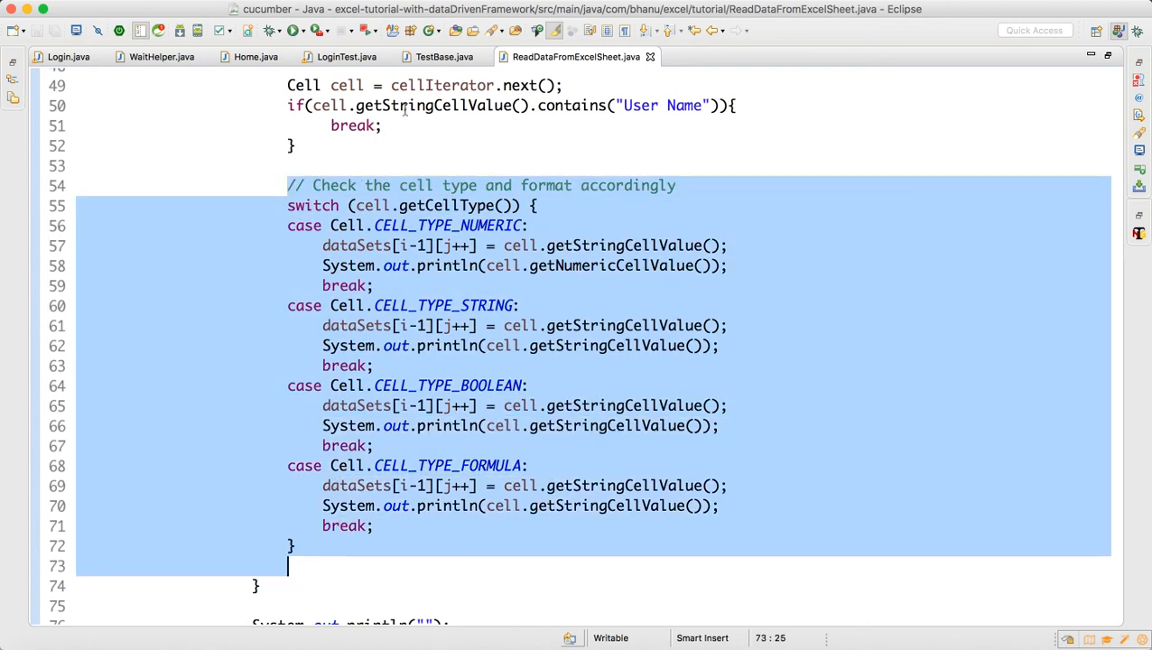
# Rerun LoginTest so Chrome logs into vtiger as admin and signs out, twice
pyautogui.click(347, 56)
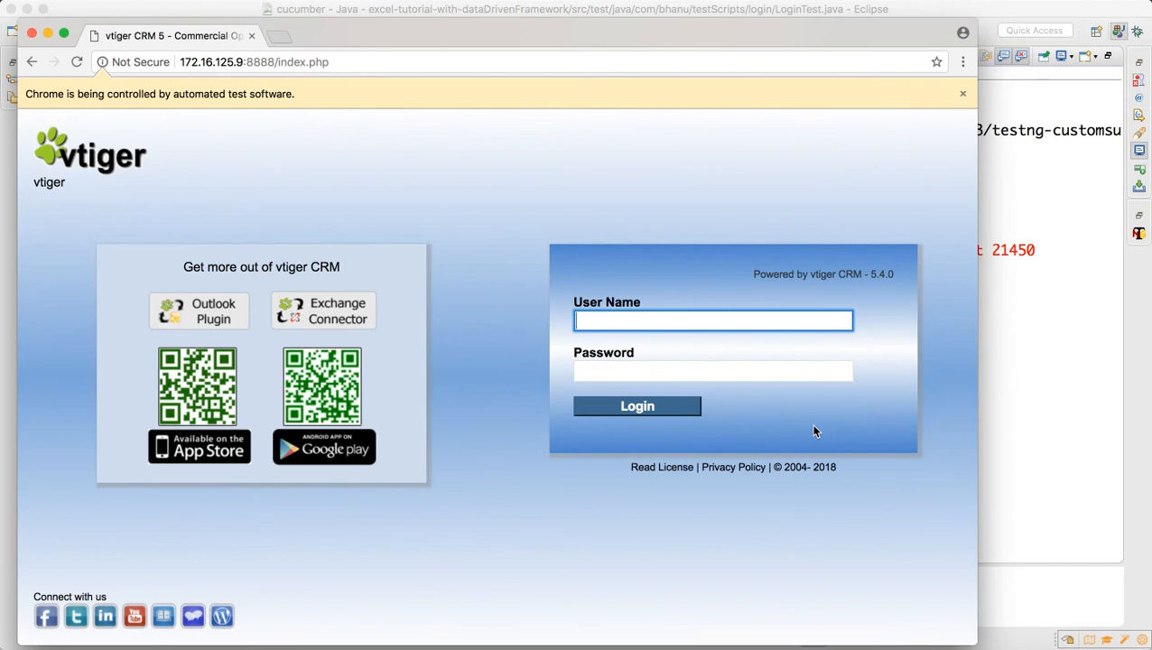
pyautogui.click(636, 405)
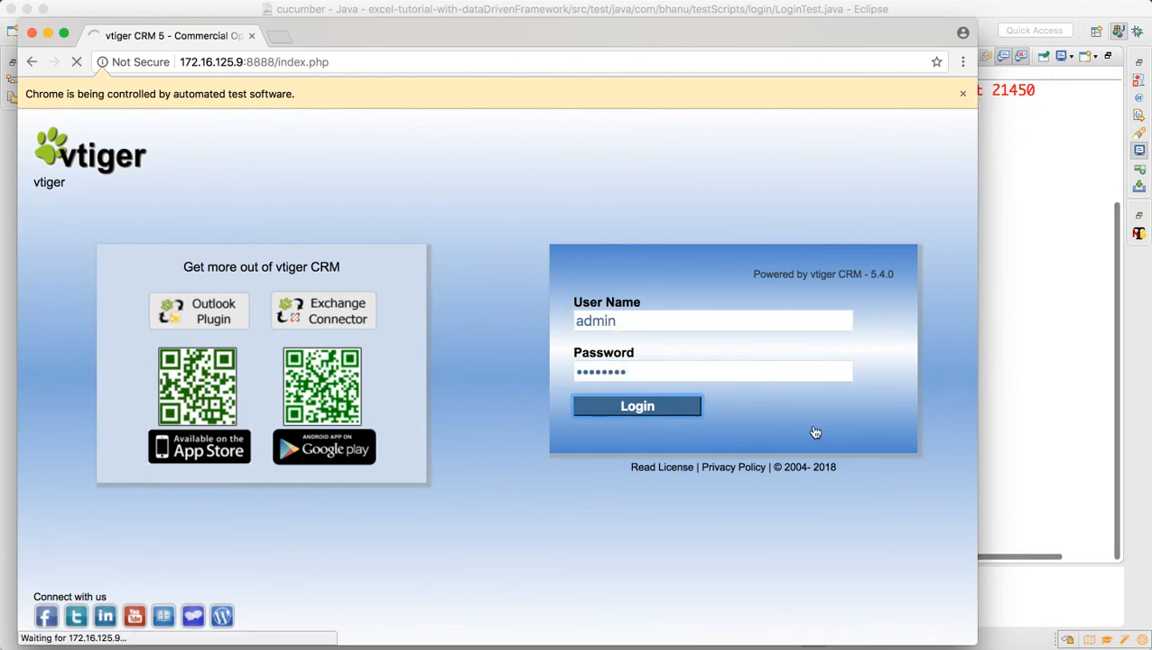
pyautogui.click(636, 405)
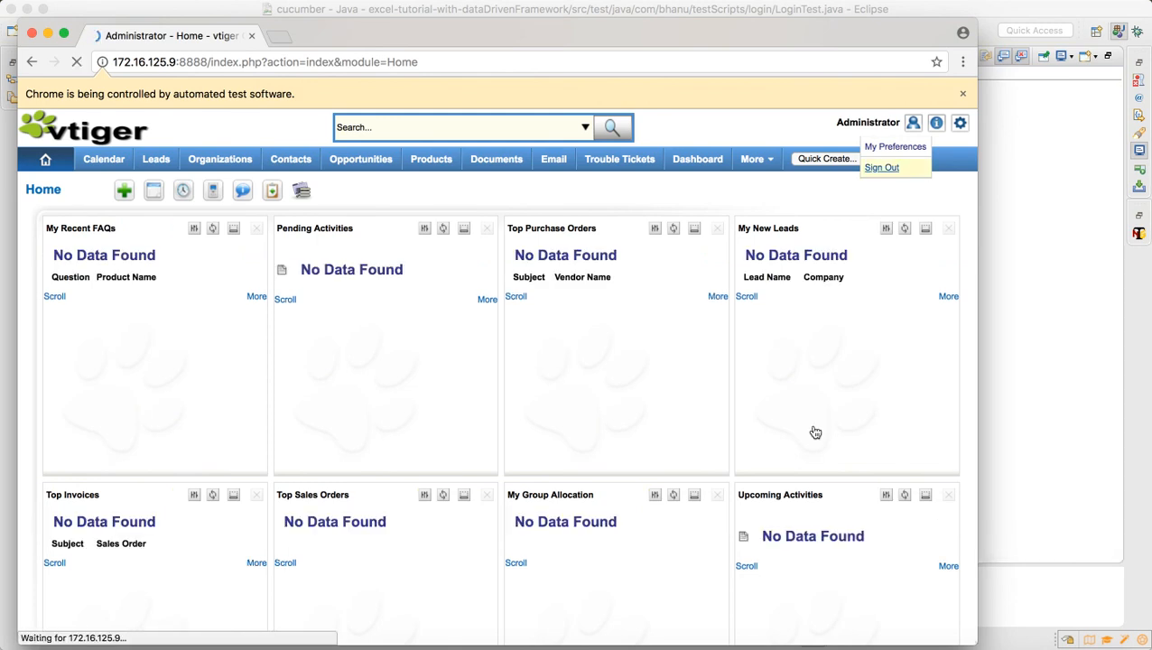
pyautogui.click(881, 167)
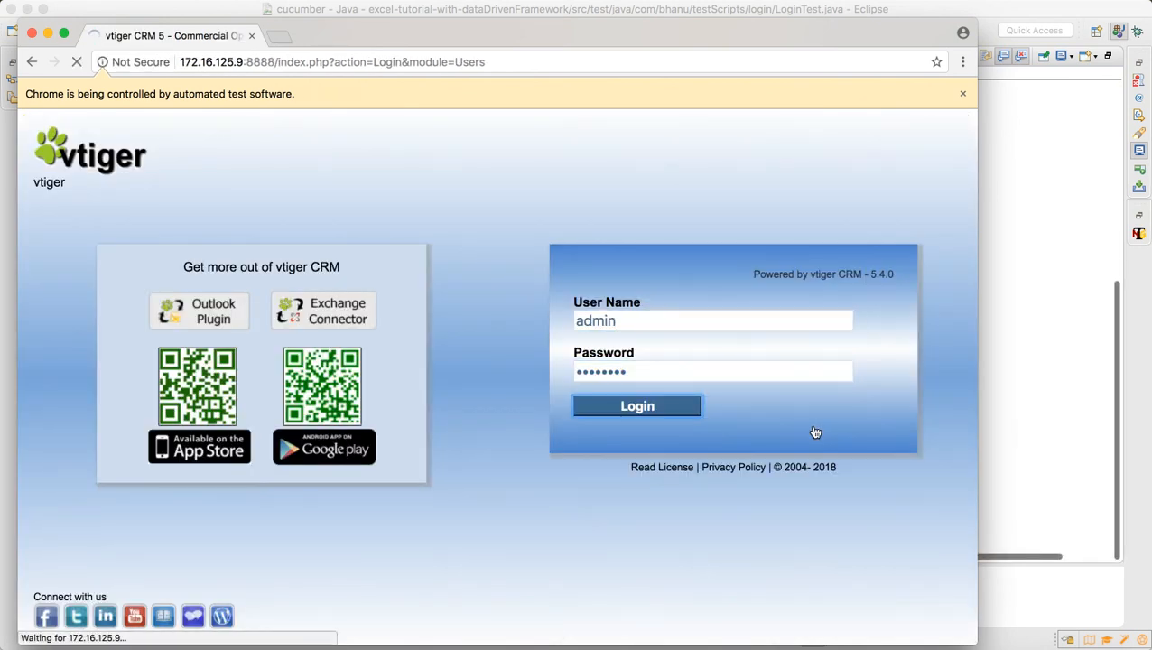
pyautogui.click(637, 405)
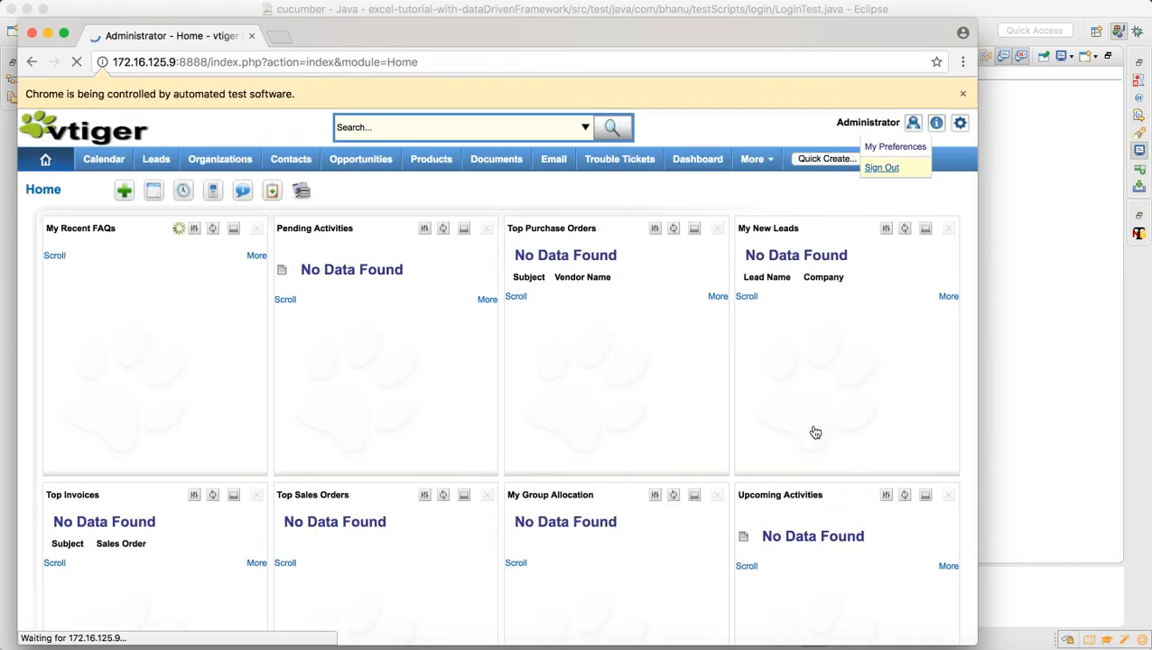
pyautogui.click(881, 167)
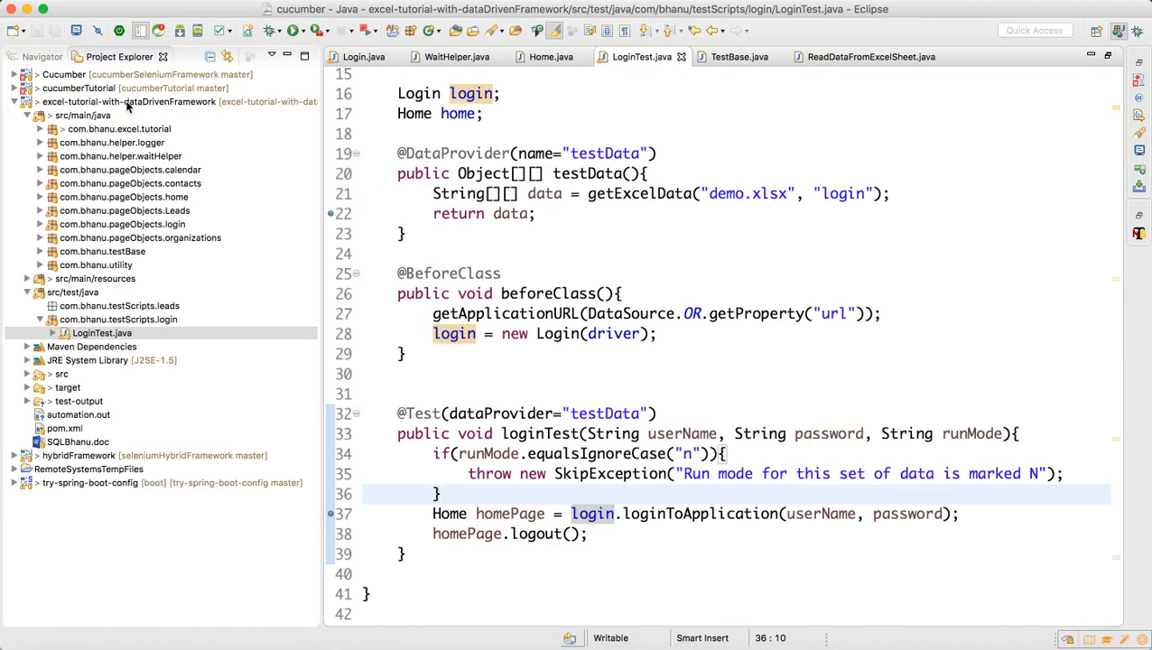
# Open test-output/emailable-report.html with the Web Browser, showing both passed loginTest runs
pyautogui.rightClick(81, 101)
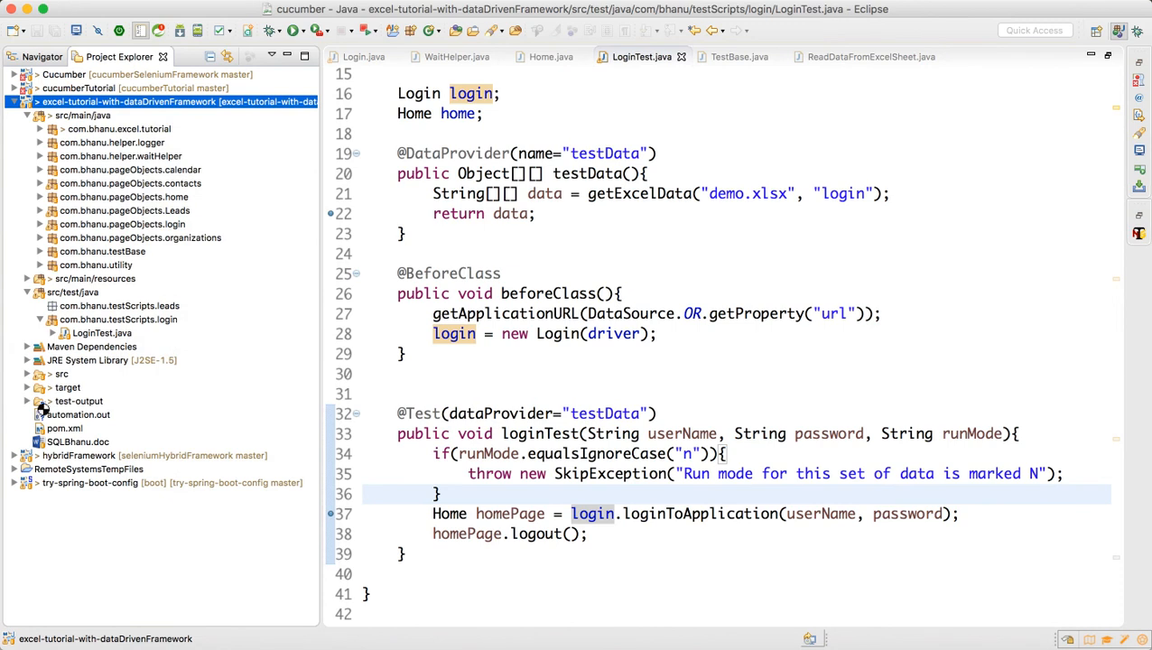
pyautogui.click(27, 401)
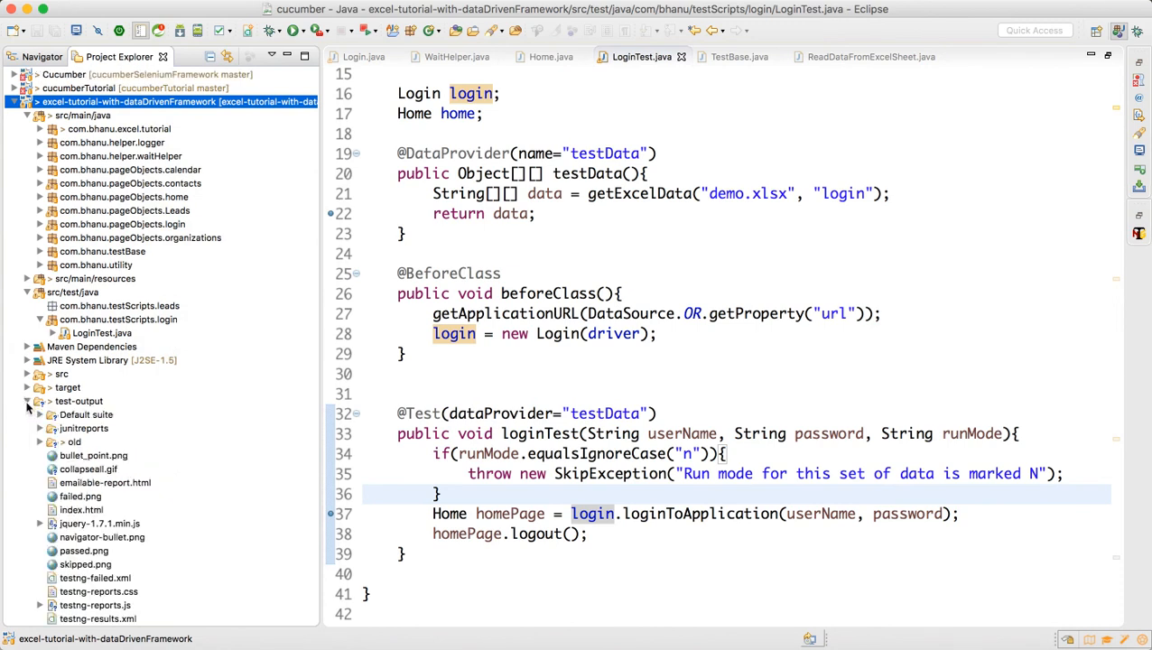
pyautogui.click(105, 482)
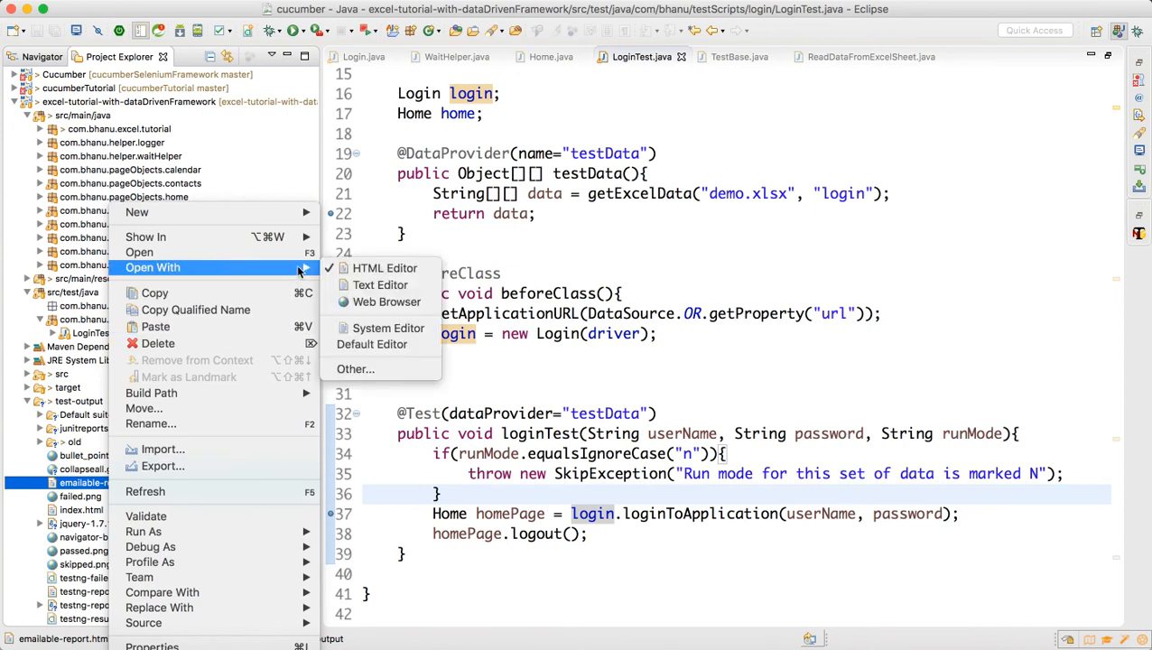
pyautogui.click(386, 302)
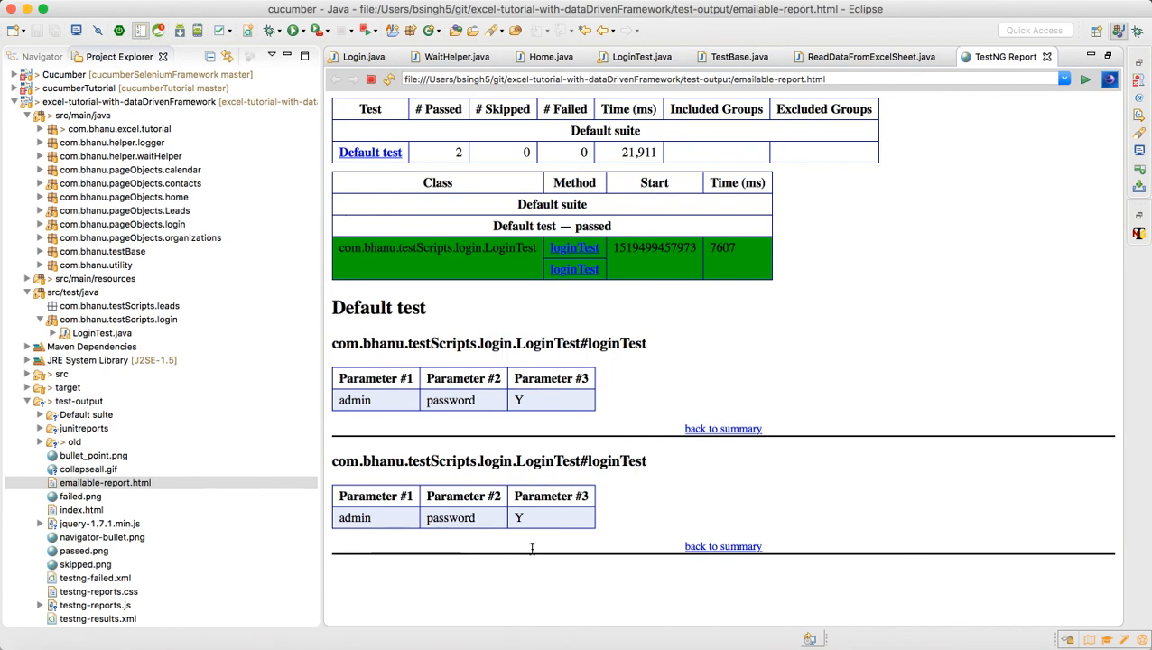
pyautogui.moveTo(978, 220)
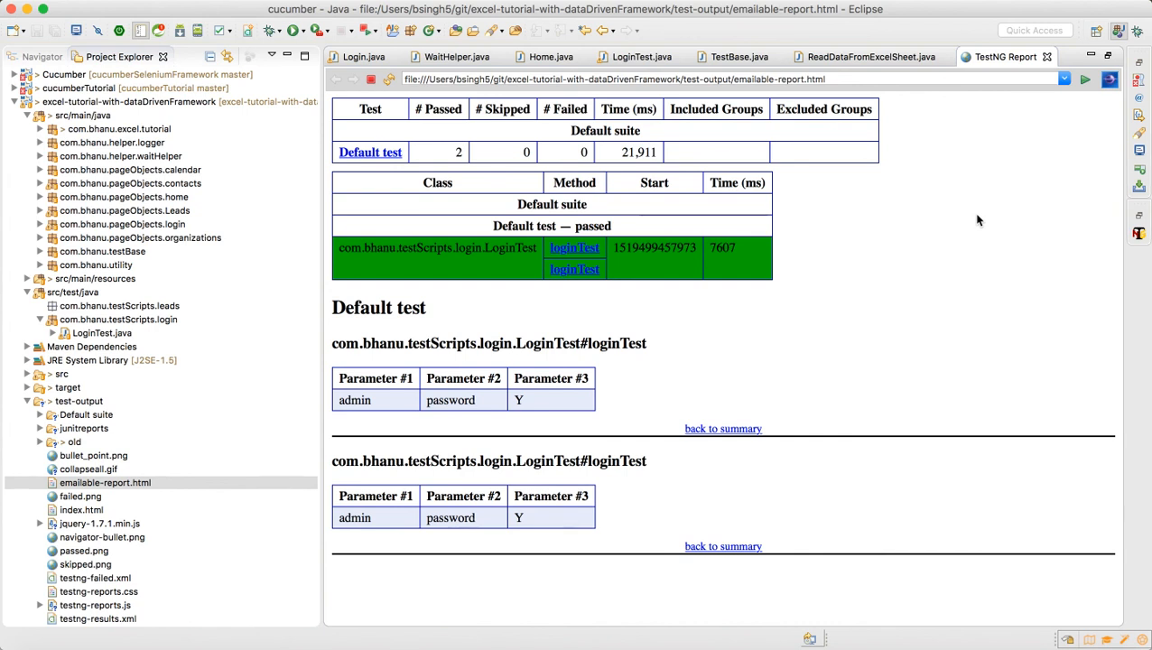
pyautogui.click(722, 8)
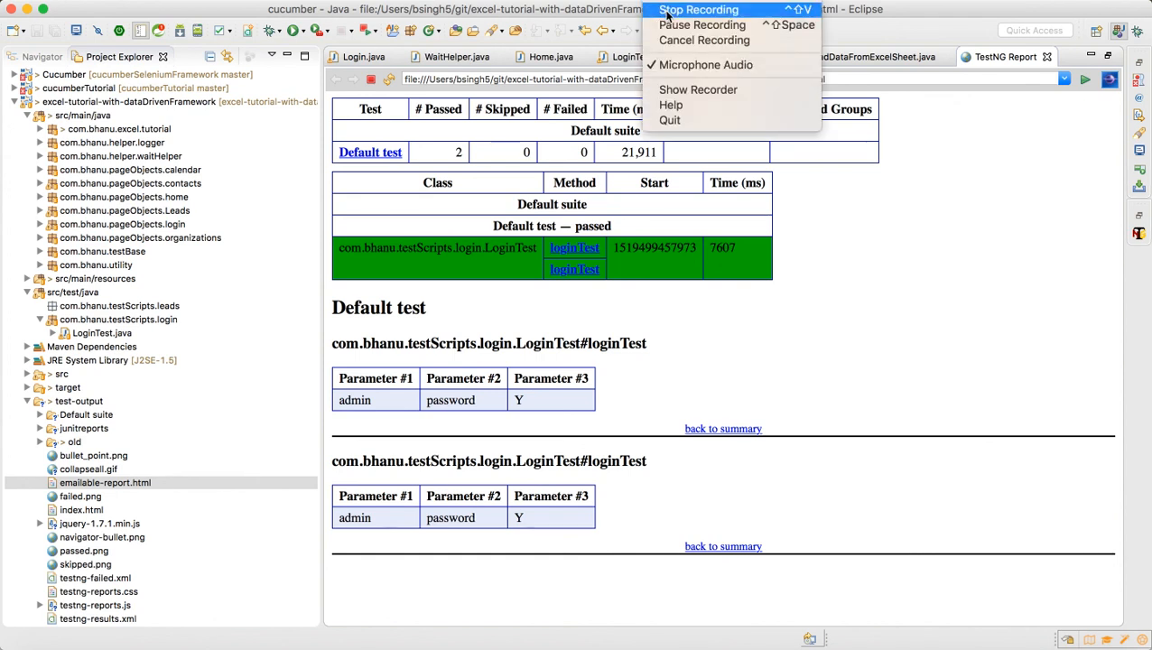